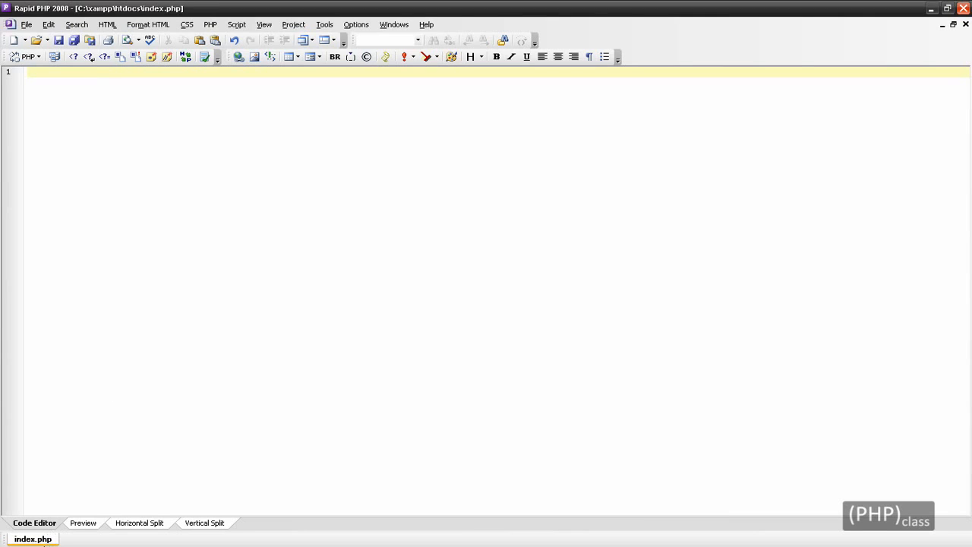
{"action": "mouse_move", "coordinate": [91, 244]}
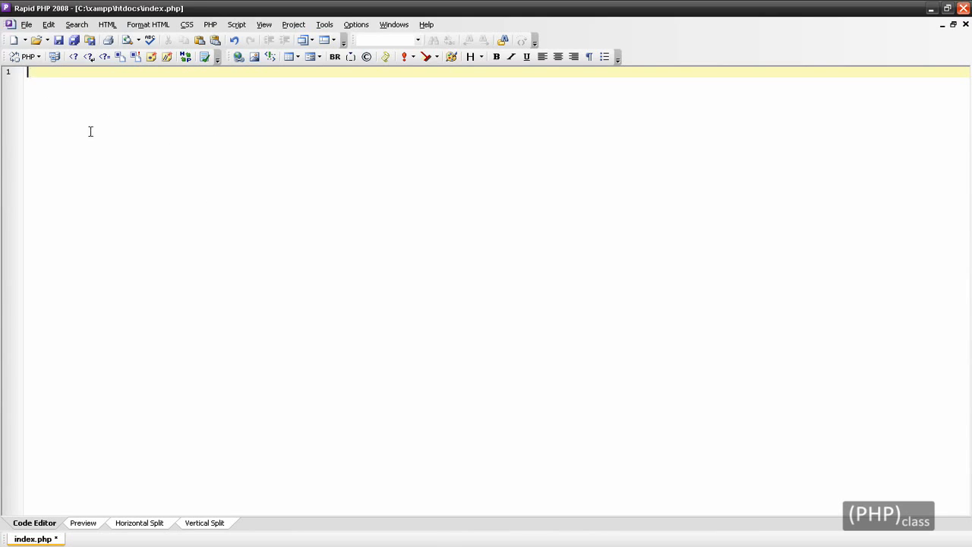
Type the <?php ?> tags around an empty class DataManager { } declaration
{"action": "type", "text": "<?php"}
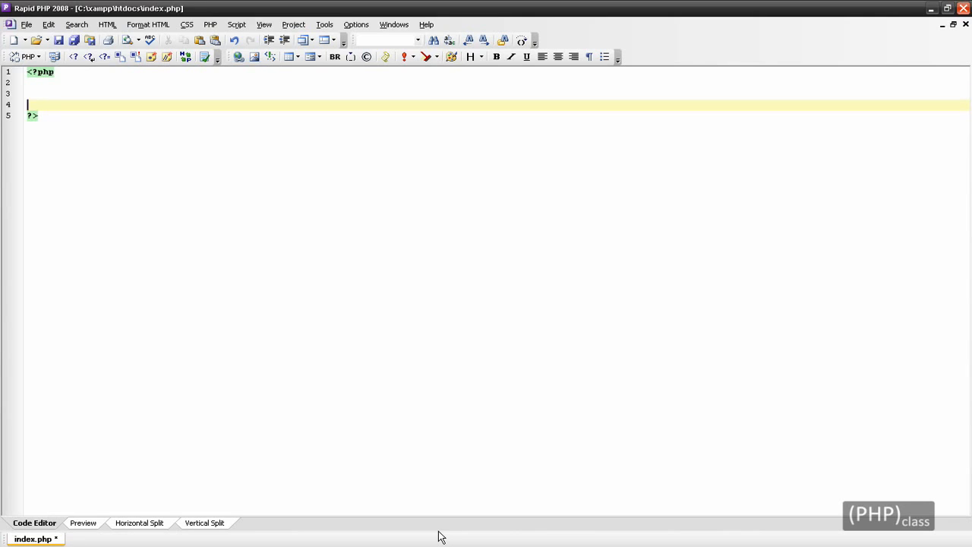
{"action": "type", "text": "class Data"}
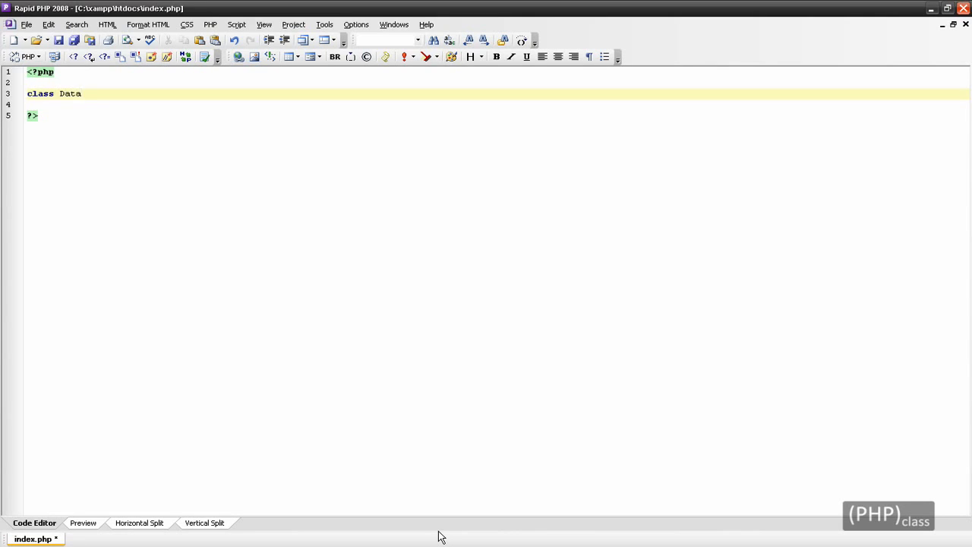
{"action": "type", "text": "Manager"}
{"action": "left_click", "coordinate": [497, 104]}
{"action": "type", "text": "{"}
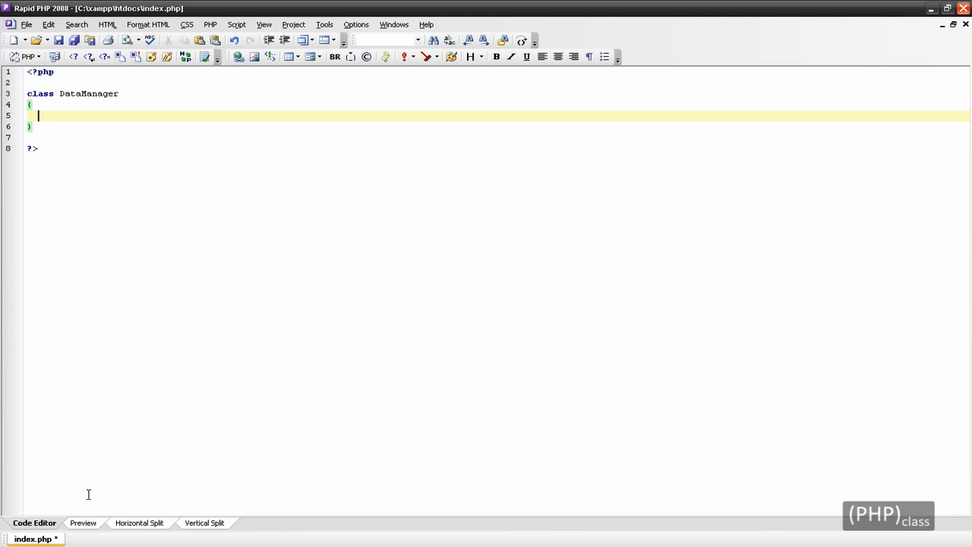
Add a private static _dbConnect() method with the comment '//Connects to your Database'
{"action": "type", "text": "private sta"}
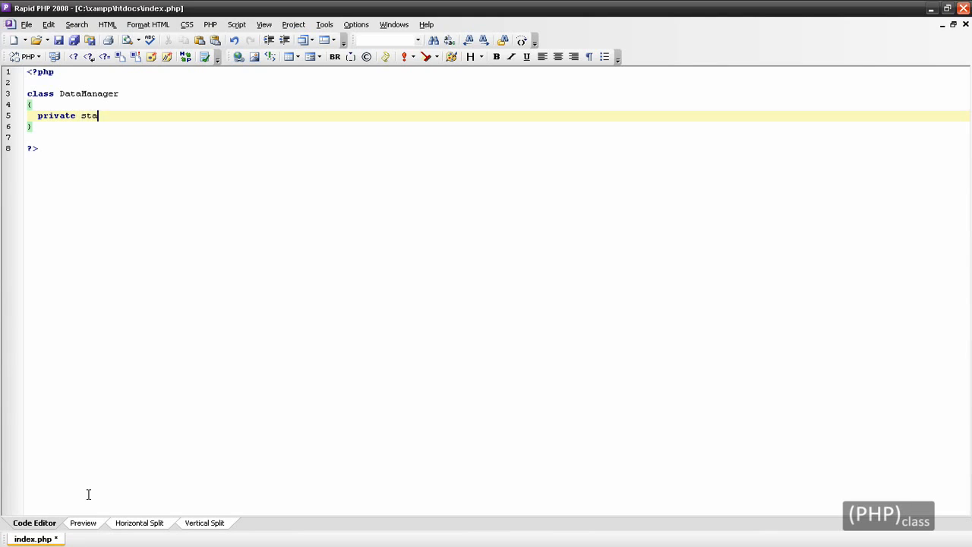
{"action": "type", "text": "tic function"}
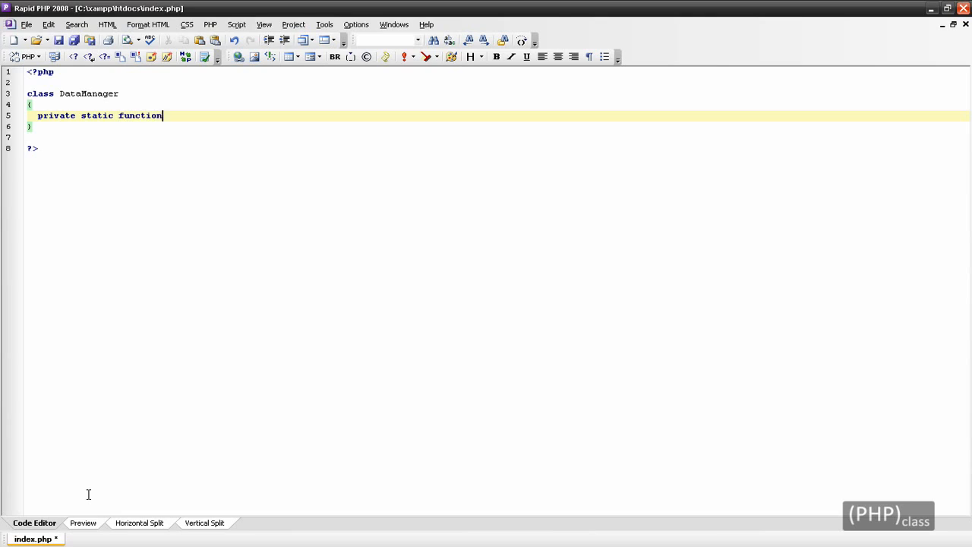
{"action": "type", "text": "_db"}
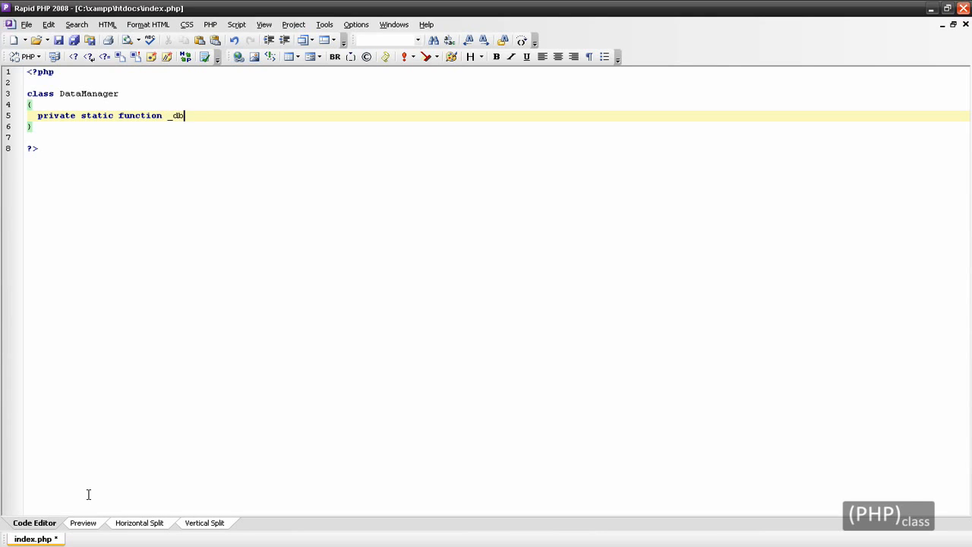
{"action": "type", "text": "Connect()"}
{"action": "type", "text": "{"}
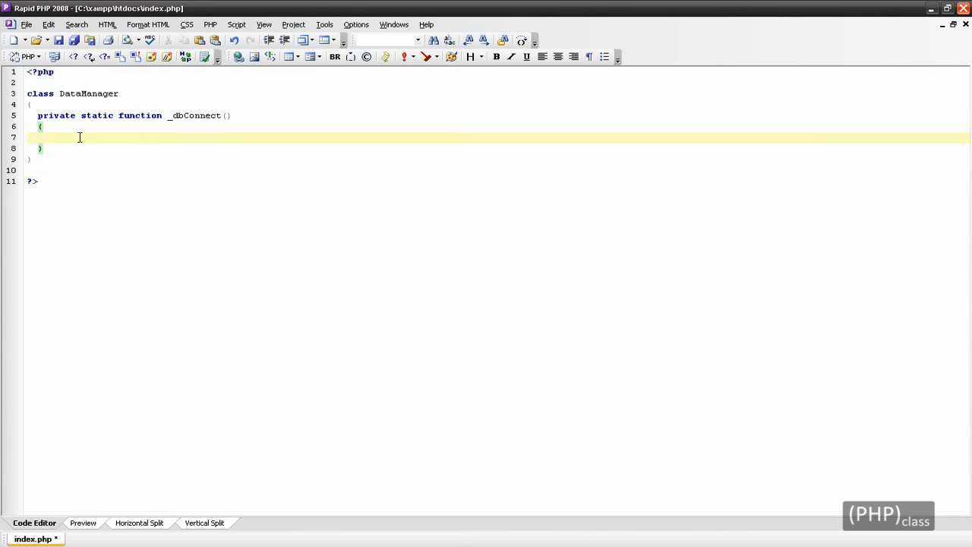
{"action": "type", "text": "//Connects to your Database"}
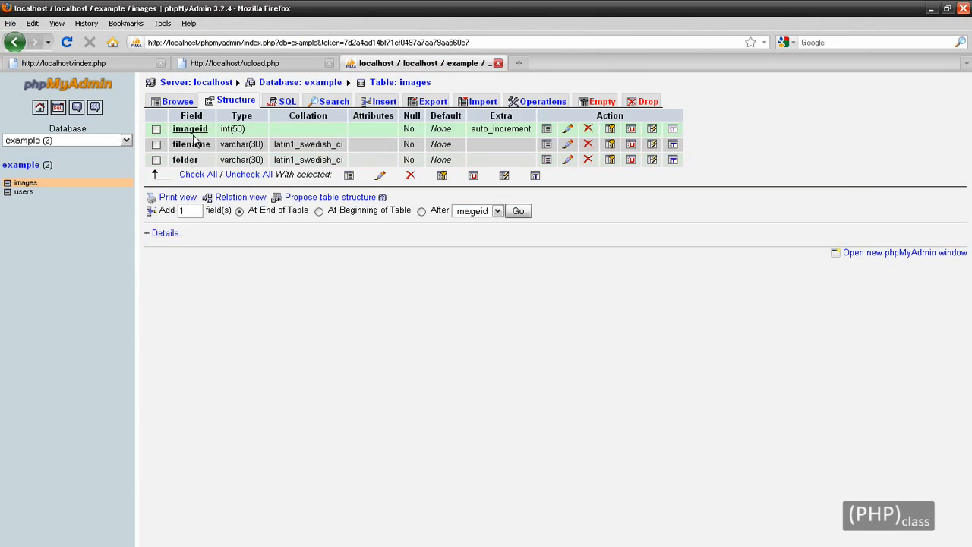
View the images table structure (imageid, filename, folder) in phpMyAdmin
{"action": "left_click", "coordinate": [172, 101]}
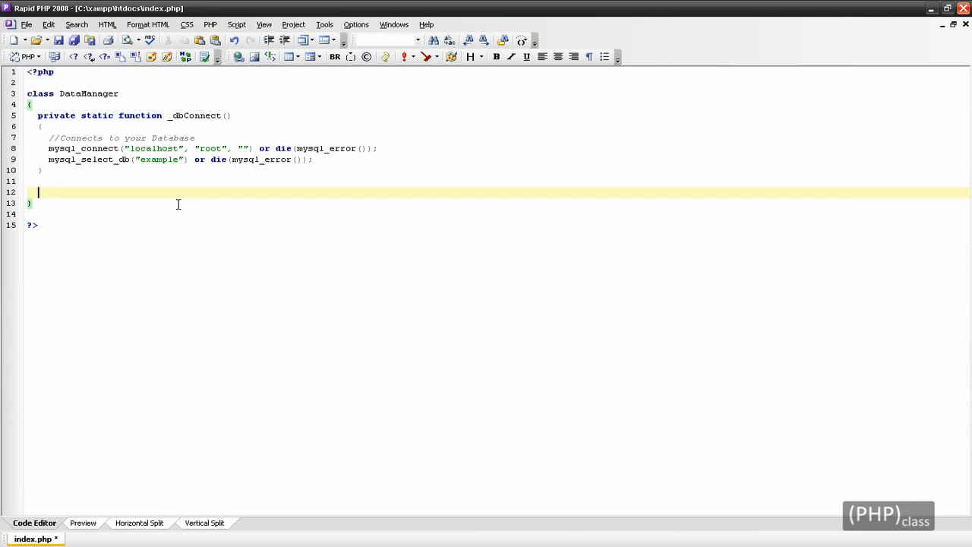
Add public static getUploadCount() whose body starts with self::_dbConnect();
{"action": "type", "text": "public static function ge"}
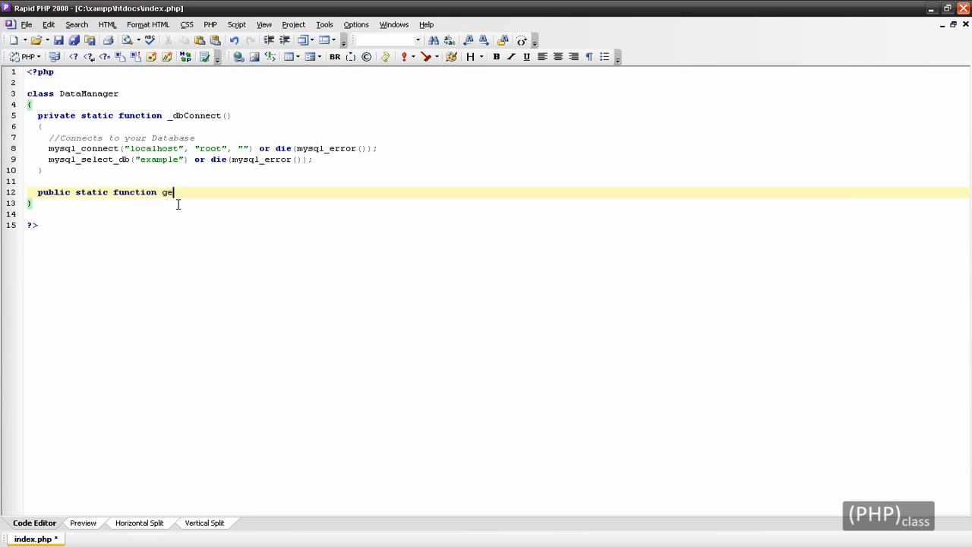
{"action": "type", "text": "tUploadC"}
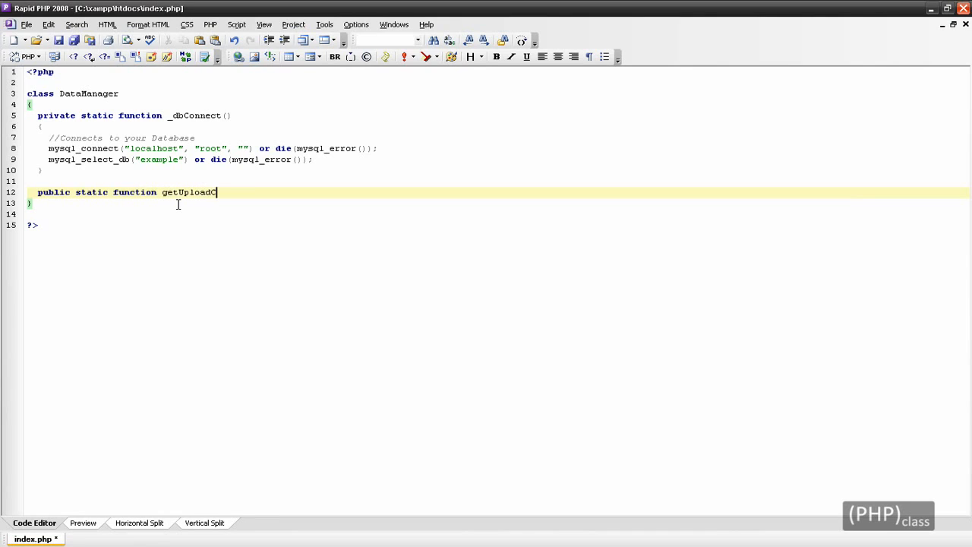
{"action": "type", "text": "Count()"}
{"action": "type", "text": "{"}
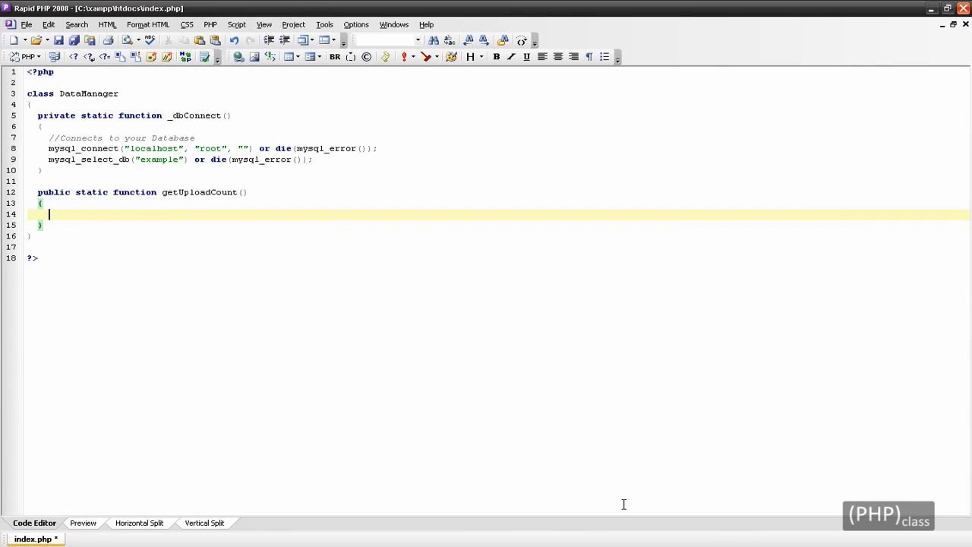
{"action": "type", "text": "self::_"}
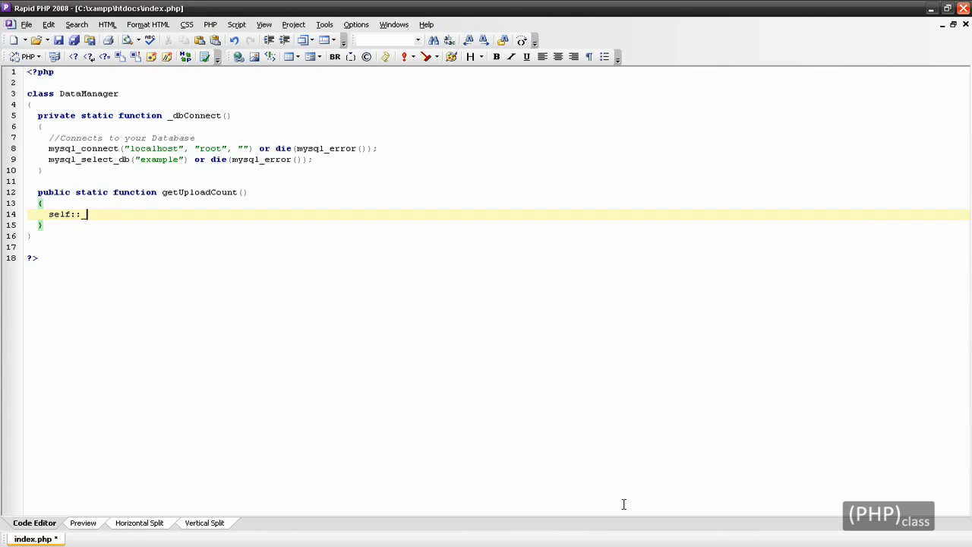
{"action": "type", "text": "_dbConnect"}
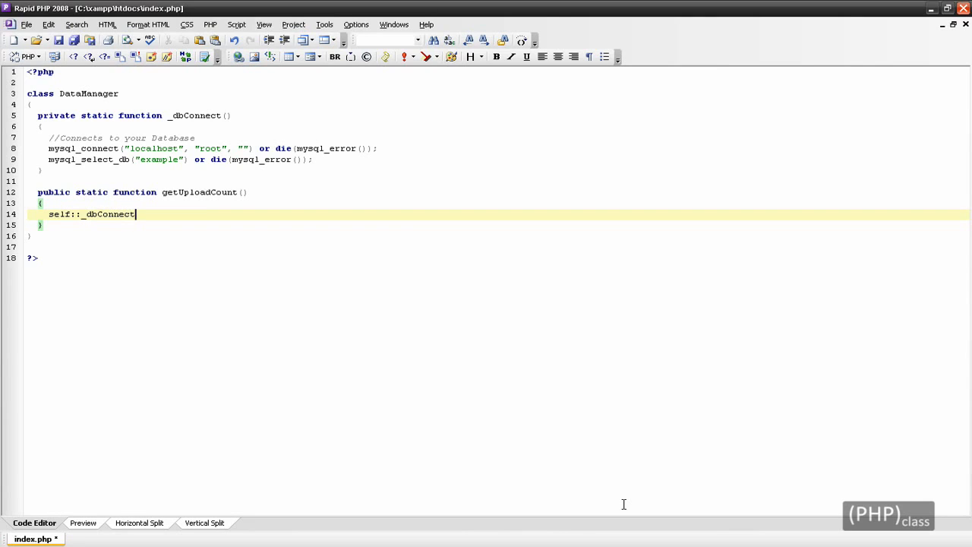
{"action": "type", "text": "();"}
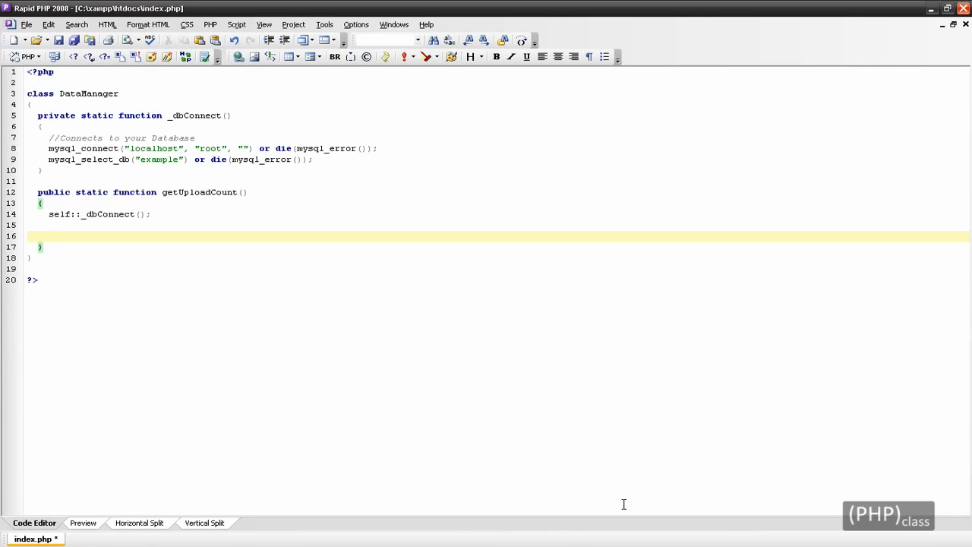
Store the SELECT COUNT(*) FROM images result in $count using list() and mysql_fetch_assoc
{"action": "left_click", "coordinate": [48, 235]}
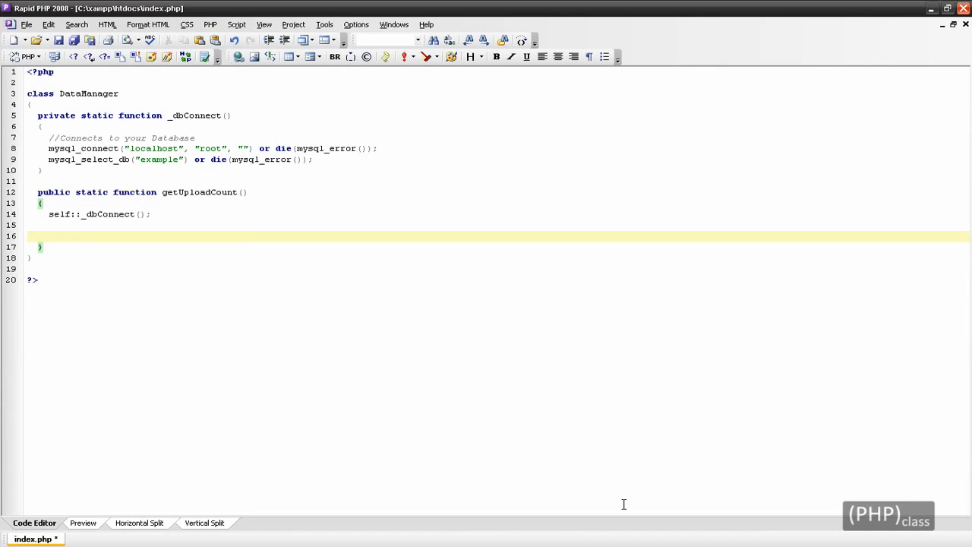
{"action": "type", "text": "1"}
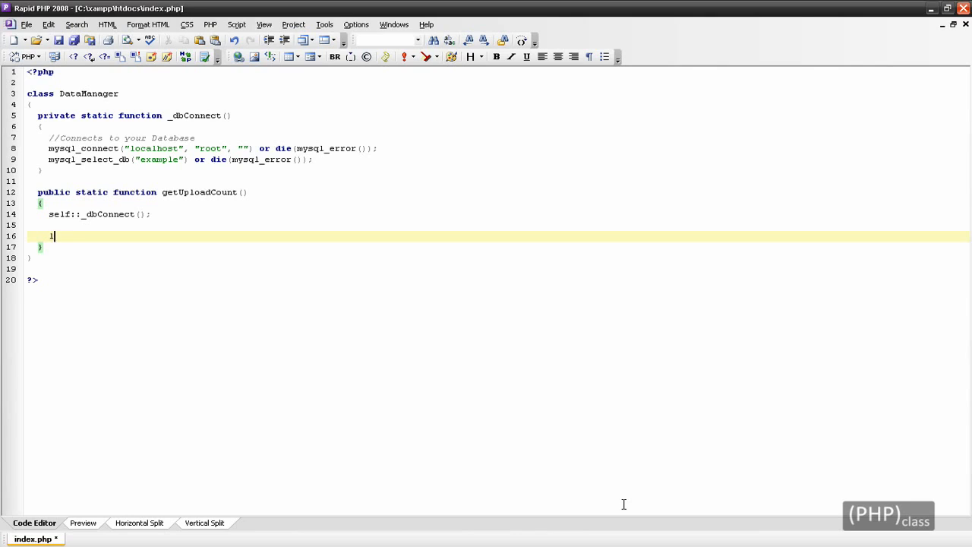
{"action": "type", "text": "ist($c"}
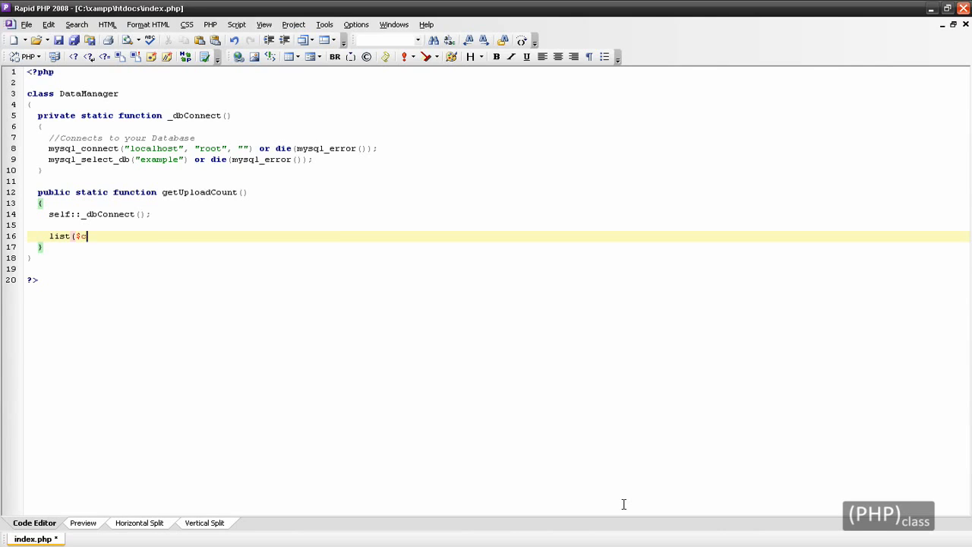
{"action": "type", "text": "ount) ="}
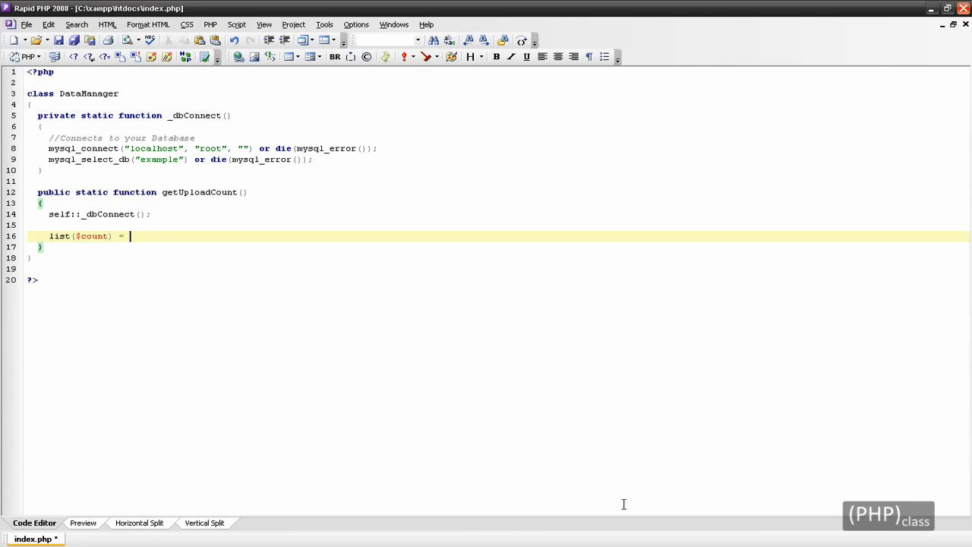
{"action": "type", "text": "@array_values"}
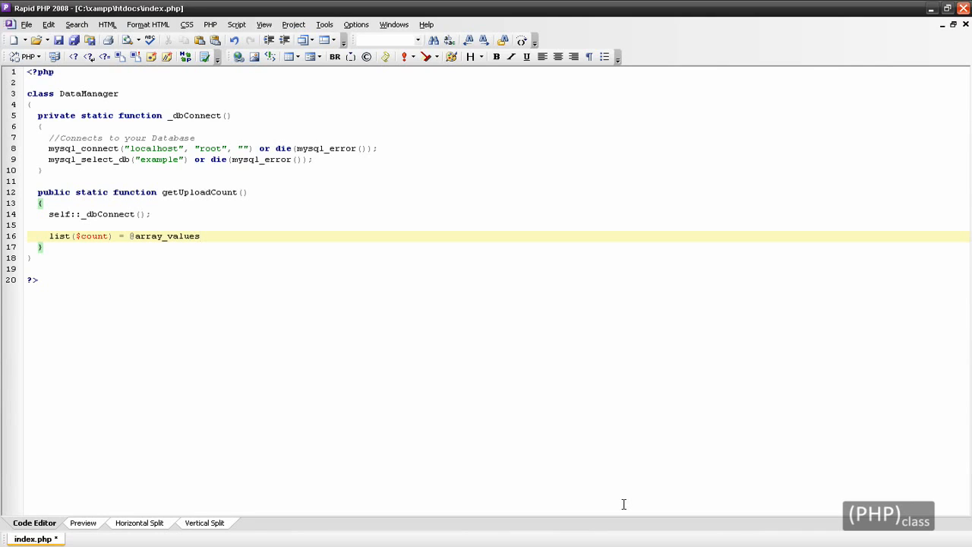
{"action": "type", "text": "(mysql_"}
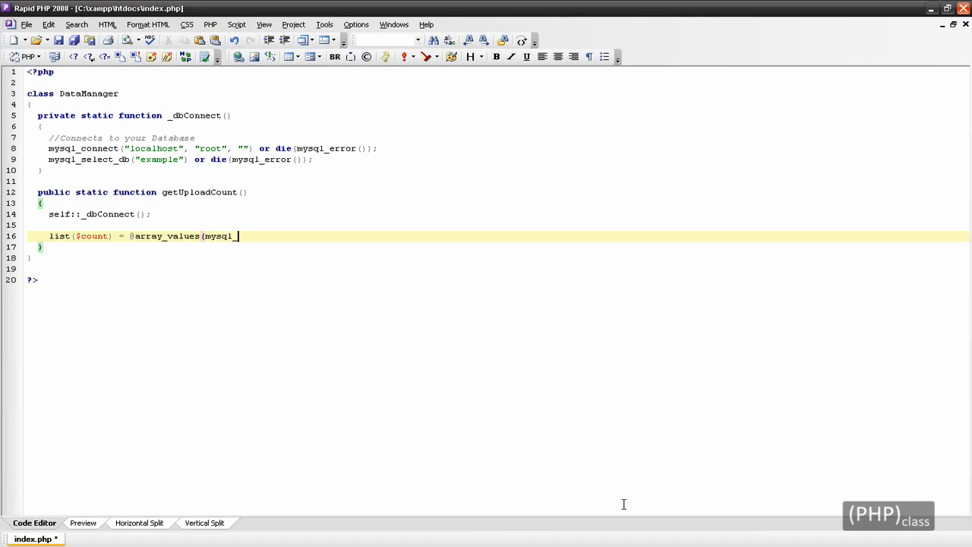
{"action": "type", "text": "fetch_assoc"}
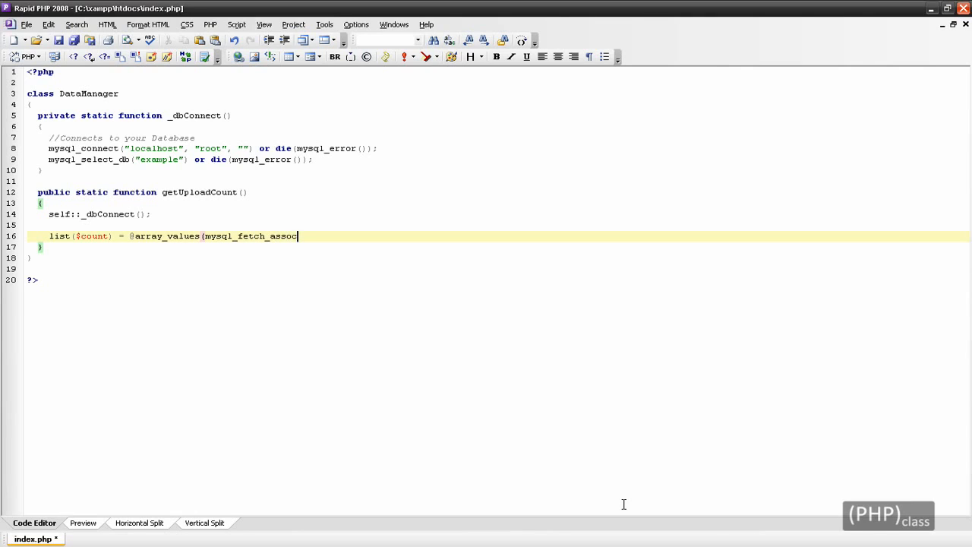
{"action": "type", "text": "(mysql_"}
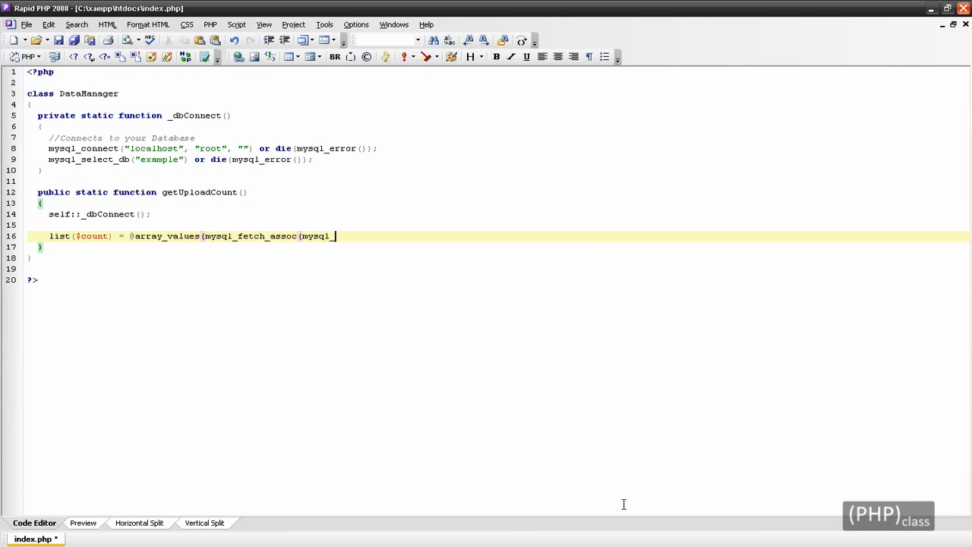
{"action": "type", "text": "query"}
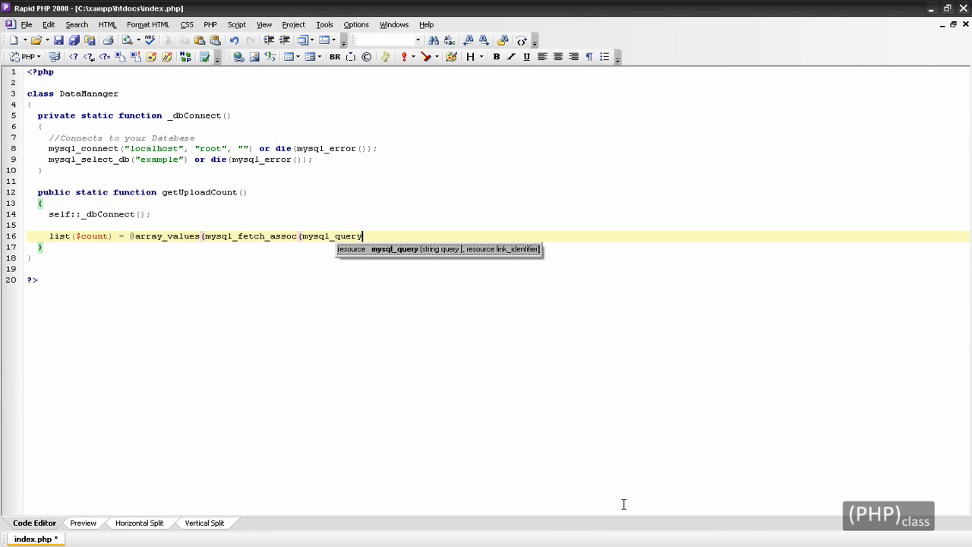
{"action": "type", "text": "("}
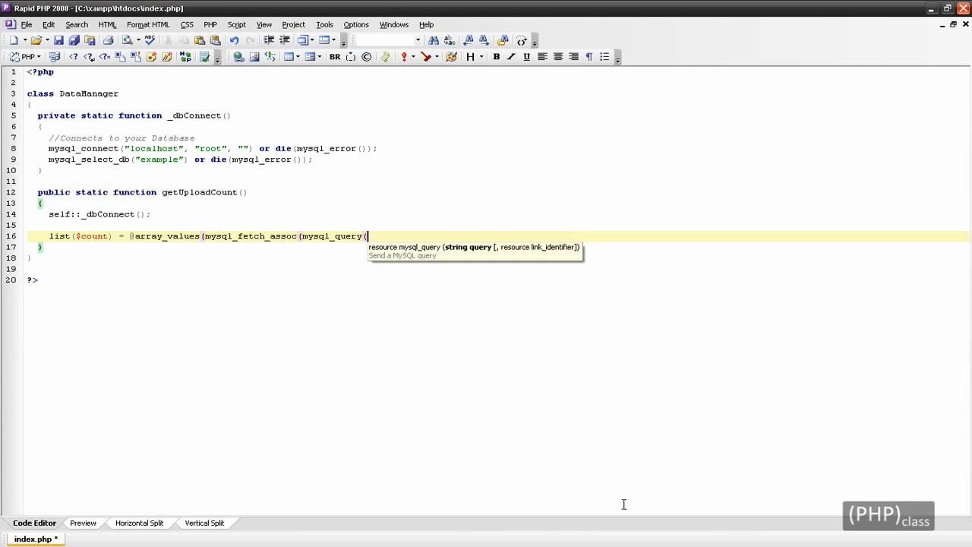
{"action": "type", "text": "\"SELECT \""}
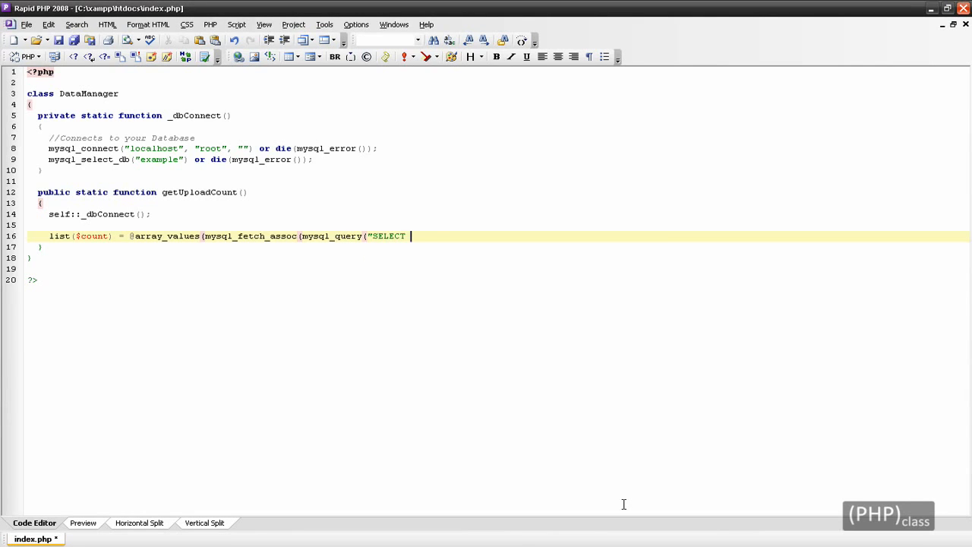
{"action": "type", "text": "COUNT"}
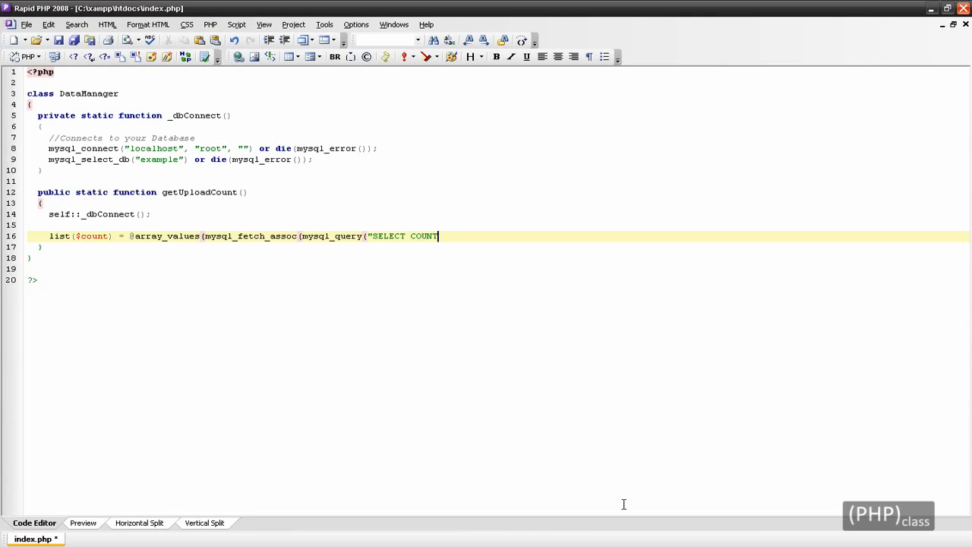
{"action": "type", "text": "(*)"}
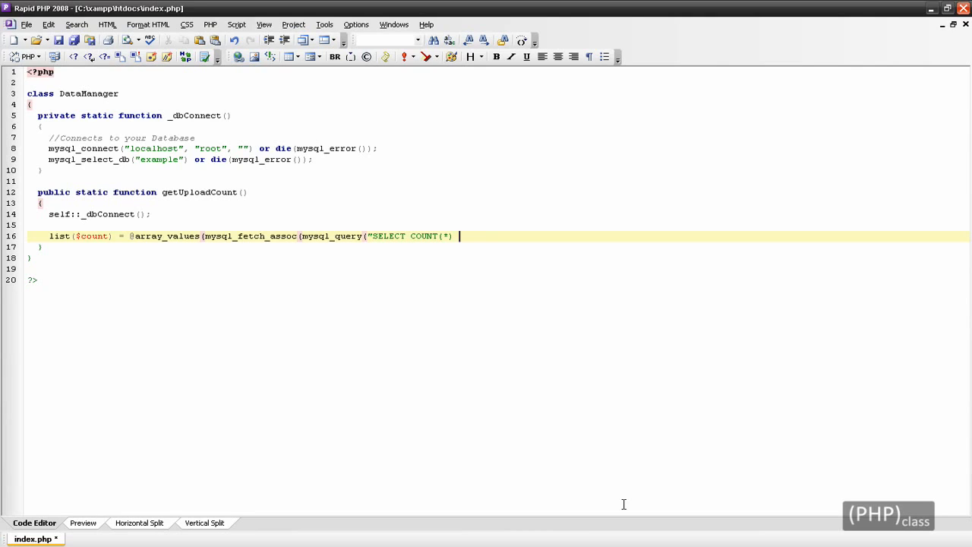
{"action": "type", "text": "FROM images"}
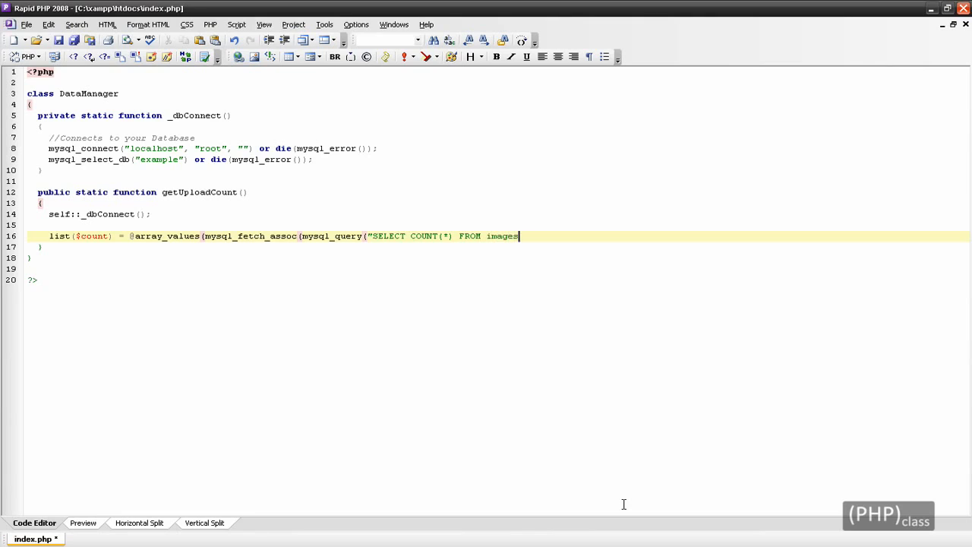
{"action": "type", "text": "\")"}
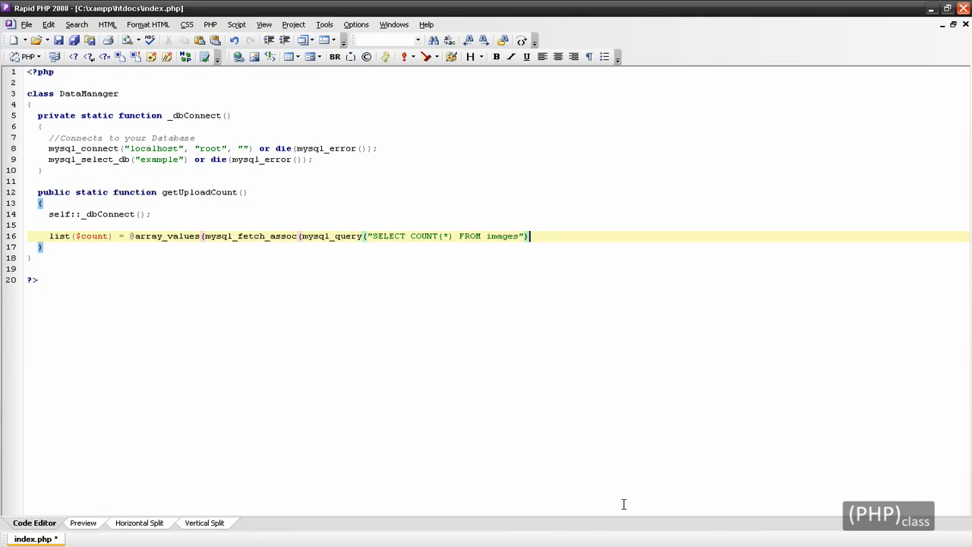
{"action": "type", "text": ");"}
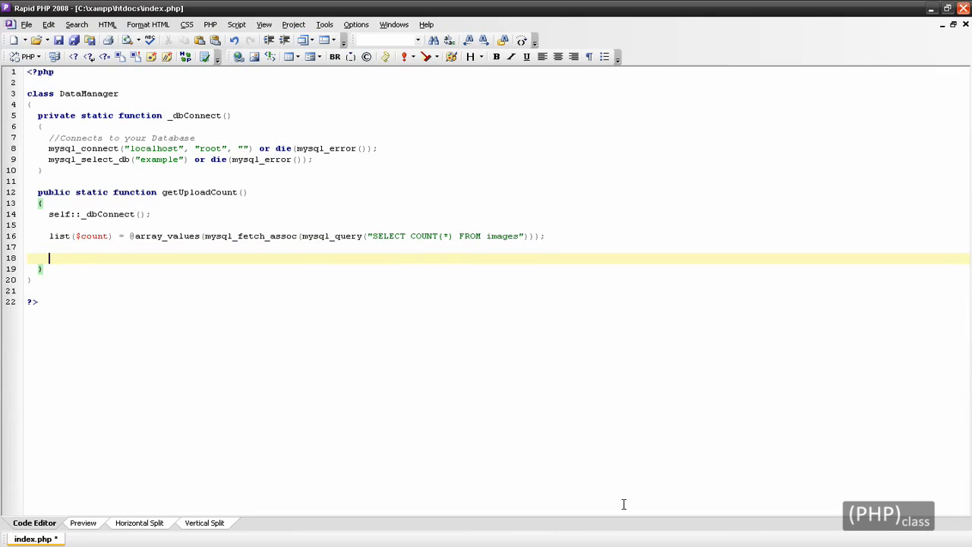
Add return $count; to getUploadCount()
{"action": "type", "text": "re"}
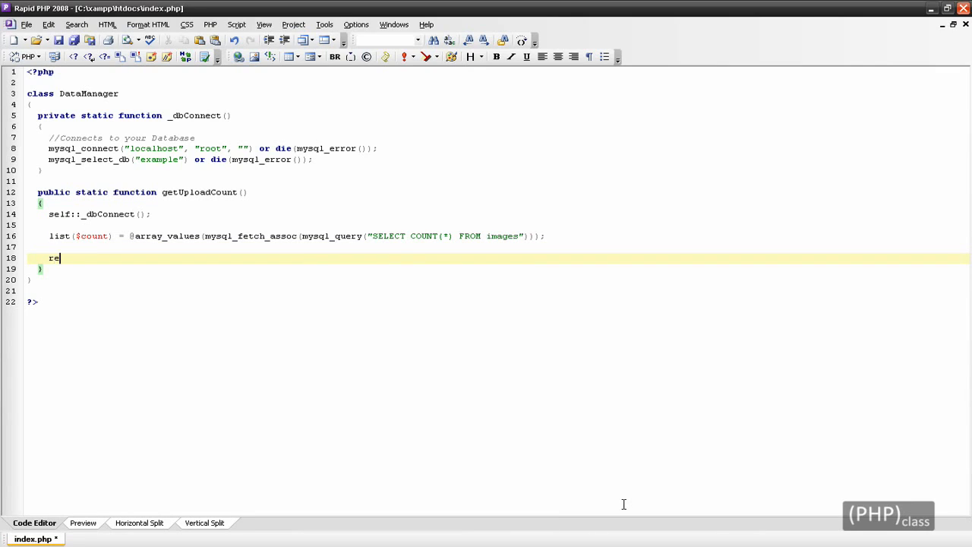
{"action": "type", "text": "turn $count"}
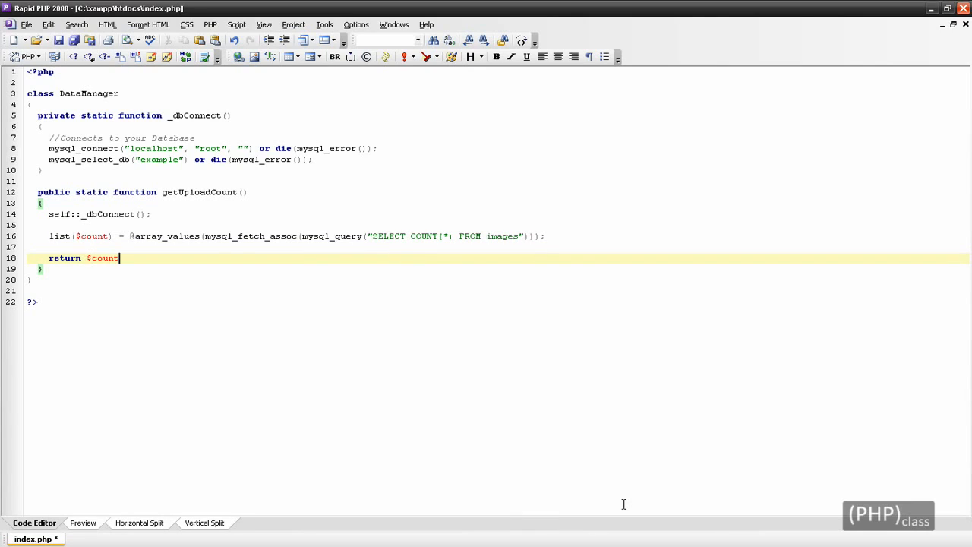
{"action": "type", "text": ";"}
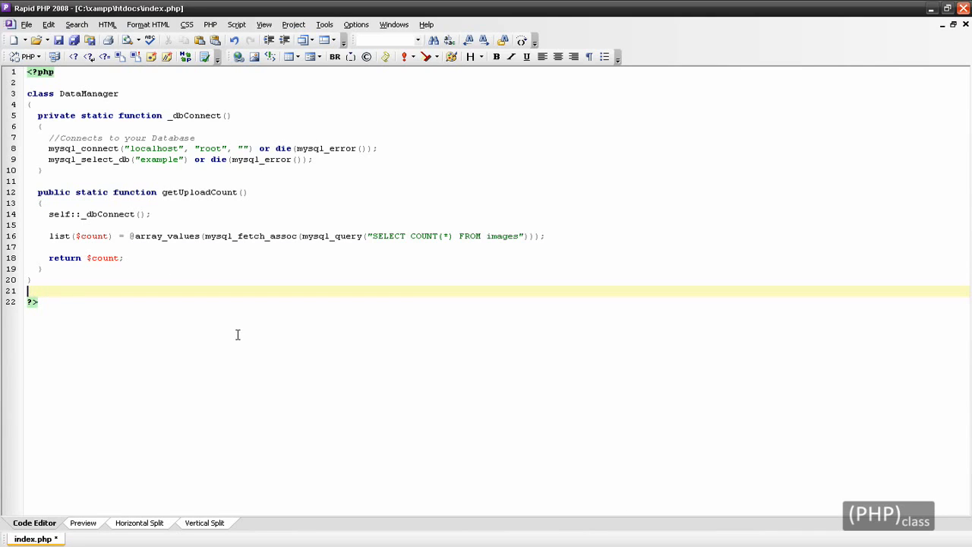
Echo "Number of Uploads: " joined with DataManager::getUploadCount() after the class
{"action": "type", "text": "echo \"Number"}
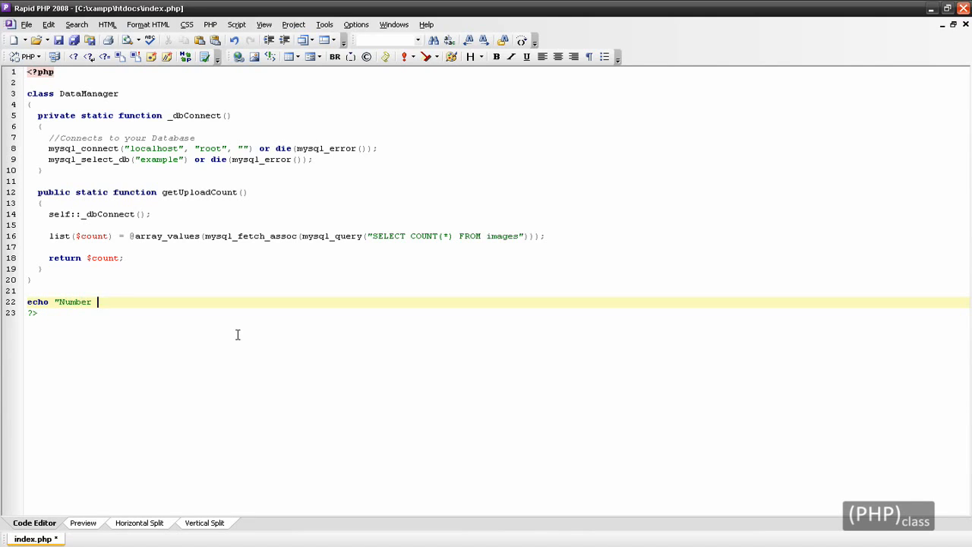
{"action": "type", "text": "of Uploads"}
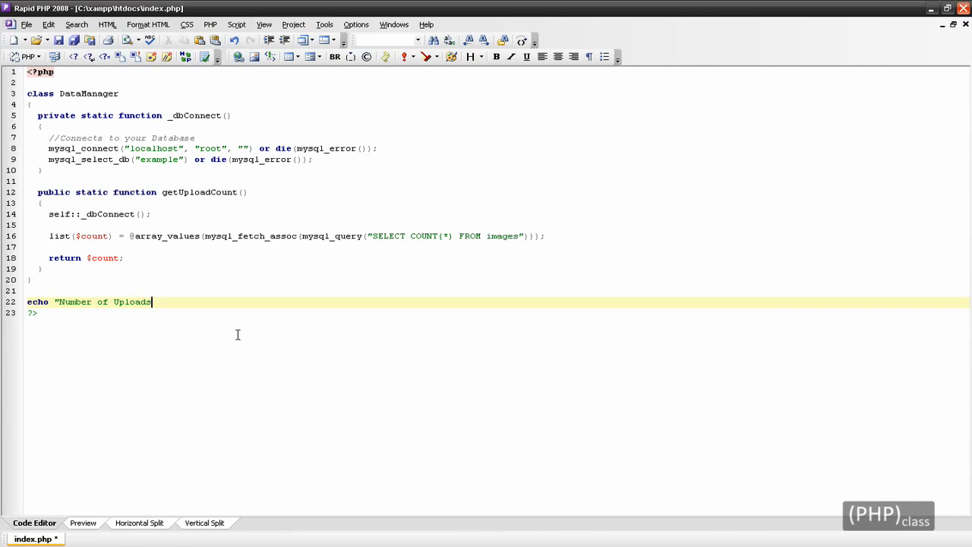
{"action": "type", "text": ": \"."}
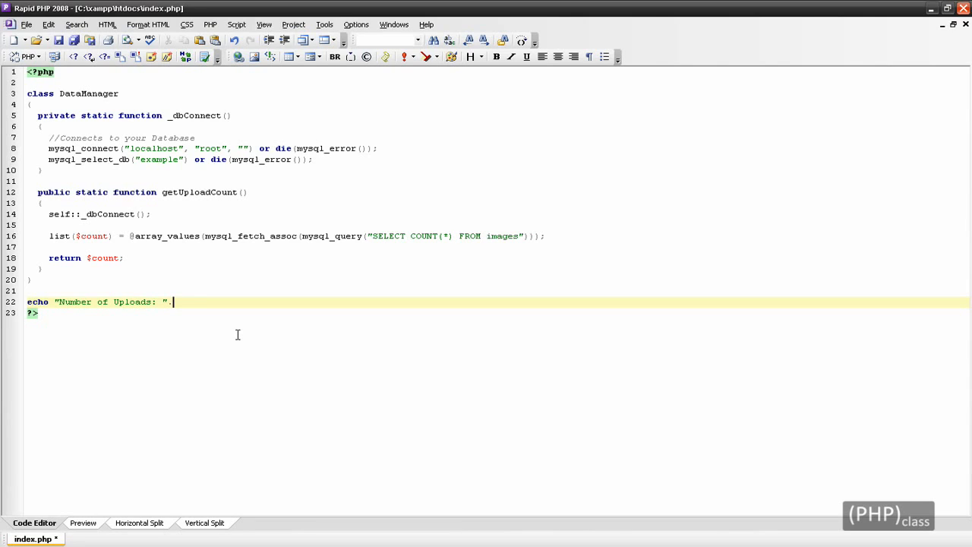
{"action": "type", "text": "DataManager"}
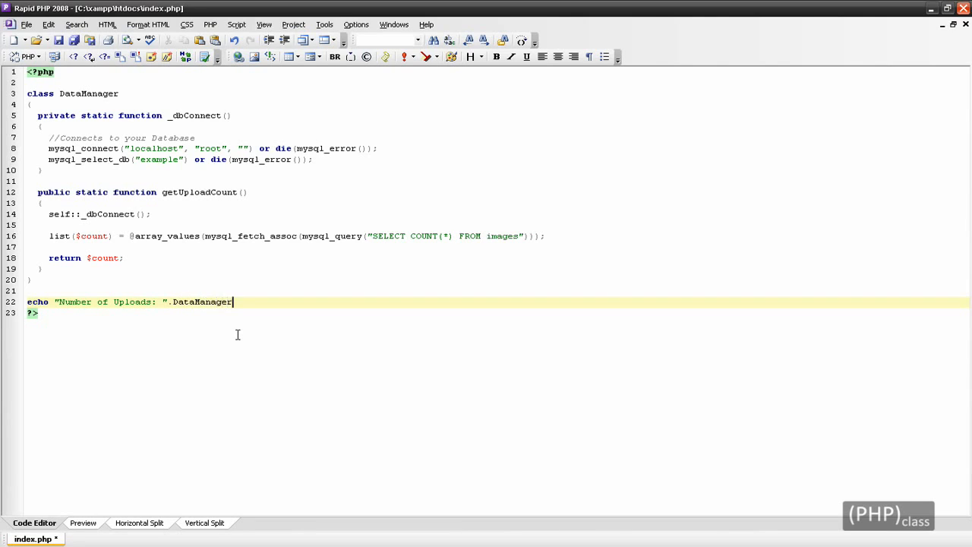
{"action": "type", "text": "::getU"}
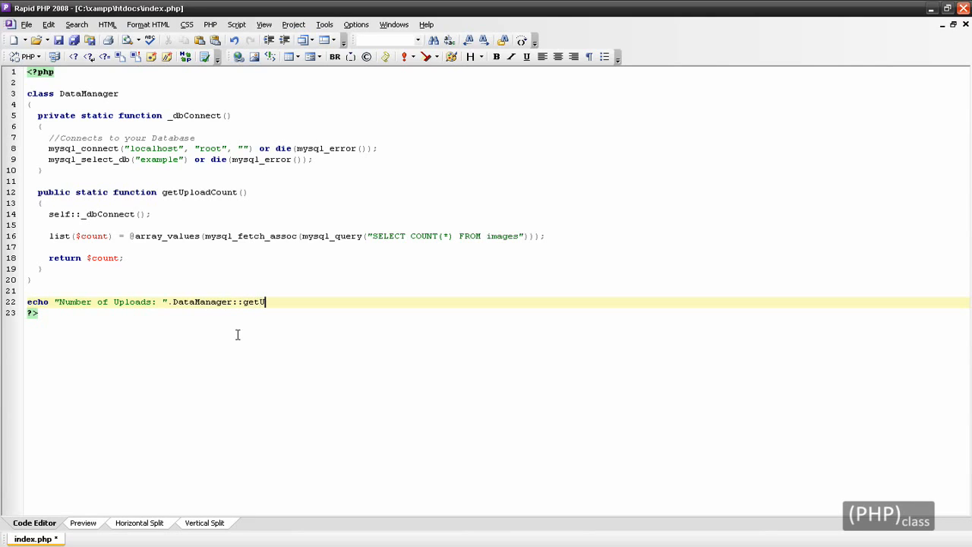
{"action": "type", "text": "ploadCount"}
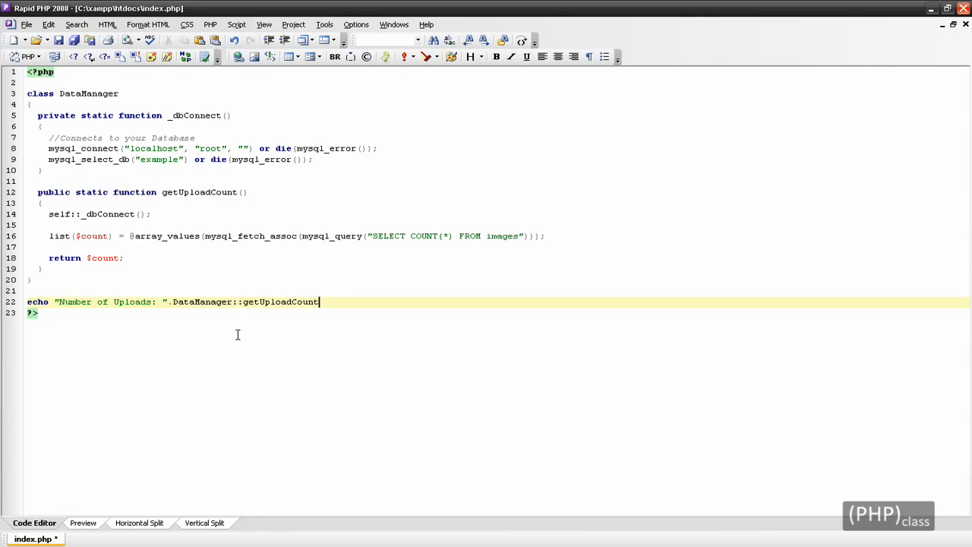
{"action": "type", "text": "();"}
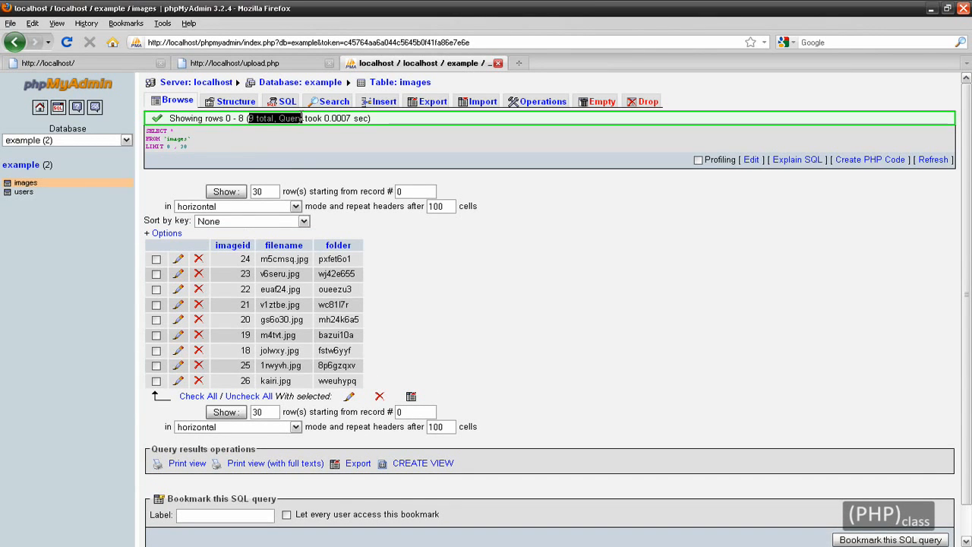
View the localhost page in Firefox showing Number of Uploads: 9
{"action": "left_click", "coordinate": [53, 63]}
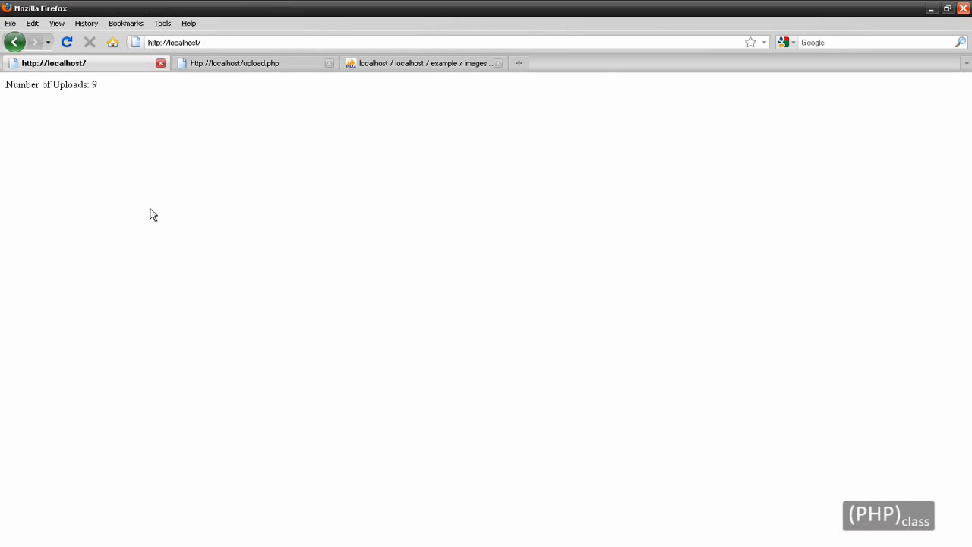
{"action": "mouse_move", "coordinate": [151, 163]}
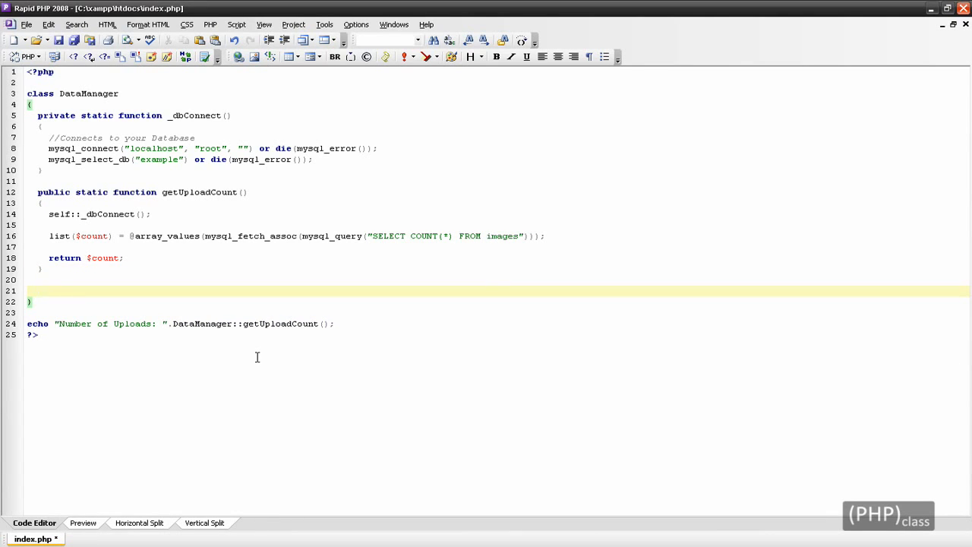
Declare public static getUploadImages() with self::_dbConnect() as its first line
{"action": "type", "text": "public static"}
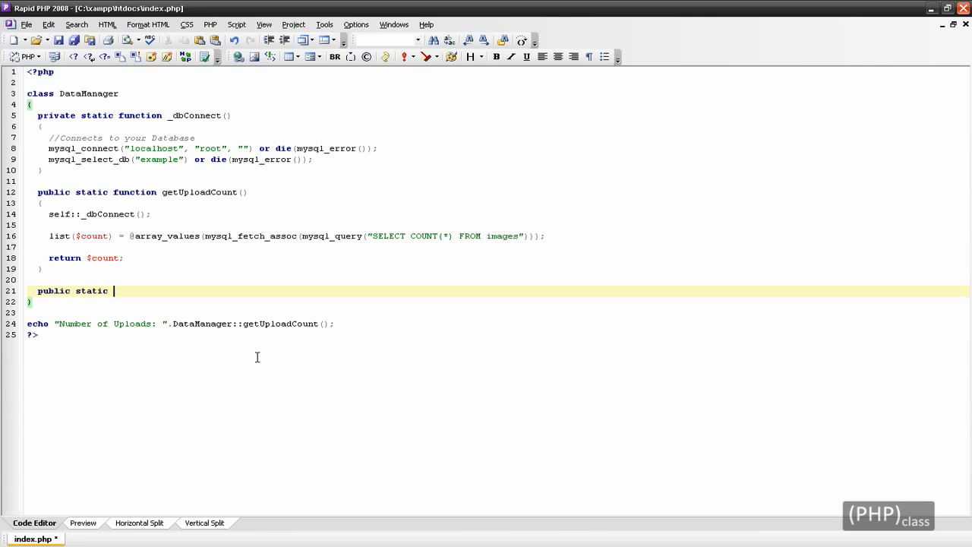
{"action": "type", "text": "function"}
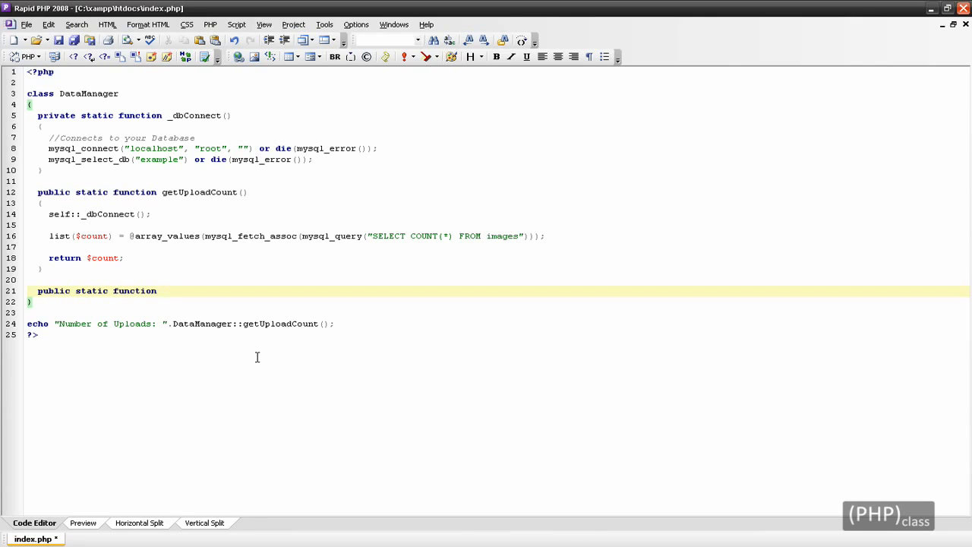
{"action": "type", "text": "getUplo"}
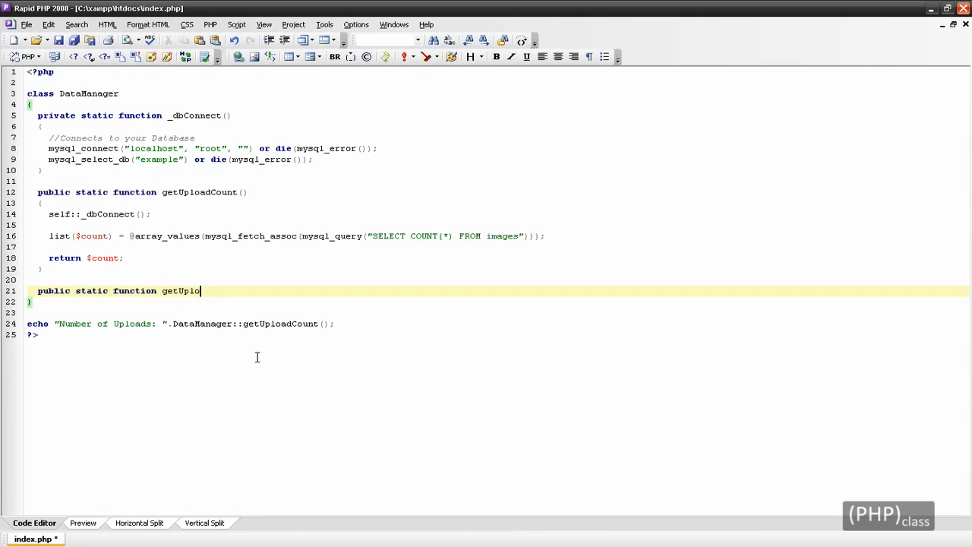
{"action": "type", "text": "adImages()"}
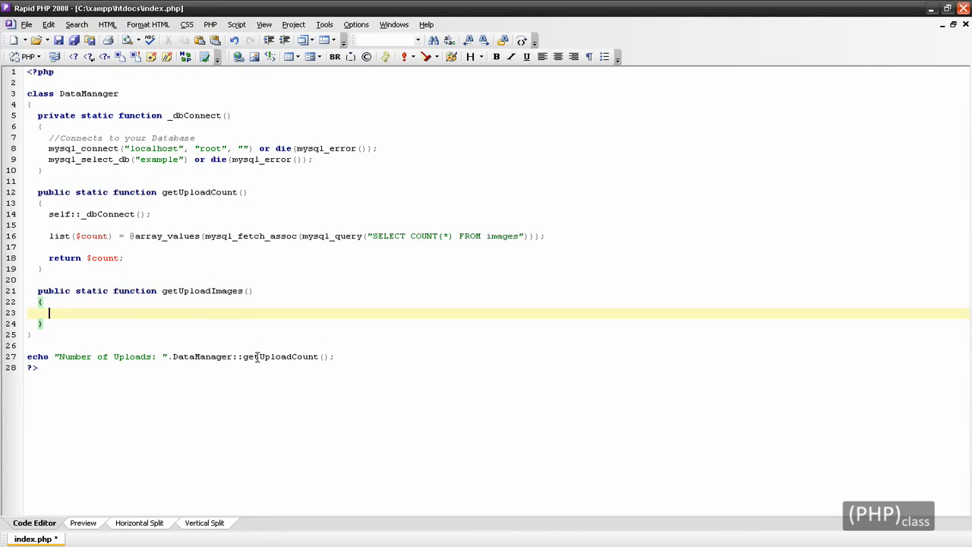
{"action": "type", "text": "self"}
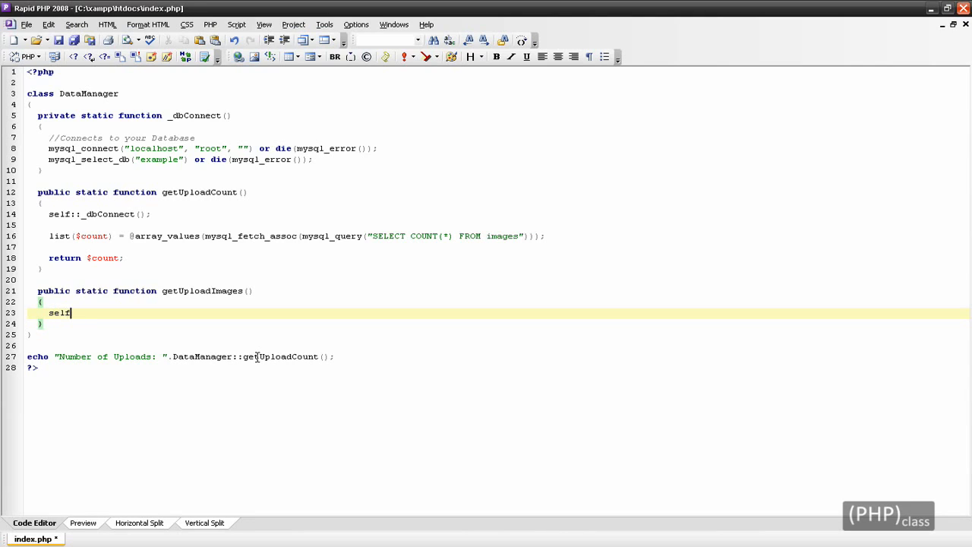
{"action": "type", "text": "::_dbC"}
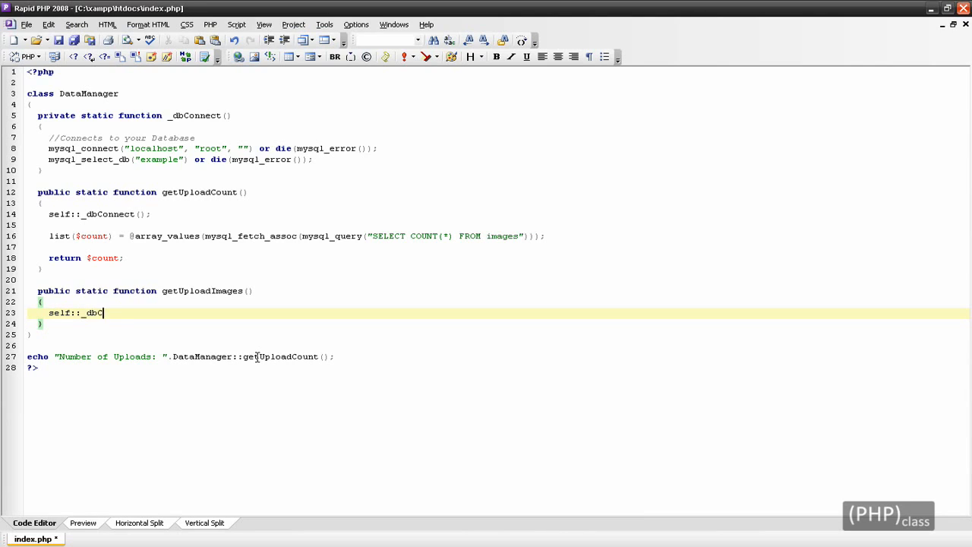
{"action": "type", "text": "onnect();"}
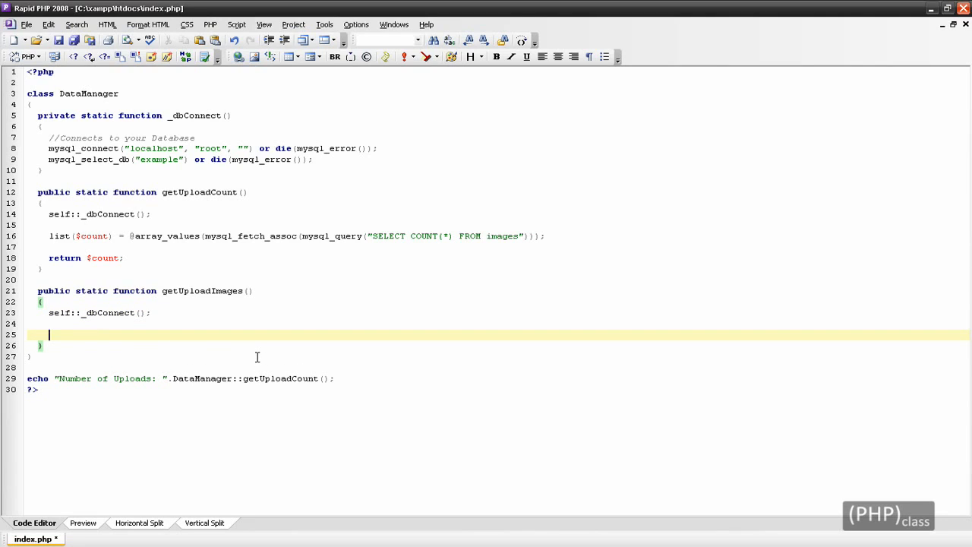
Assign mysql_query("SELECT filename,folder FROM images") to $data
{"action": "type", "text": "$data = my"}
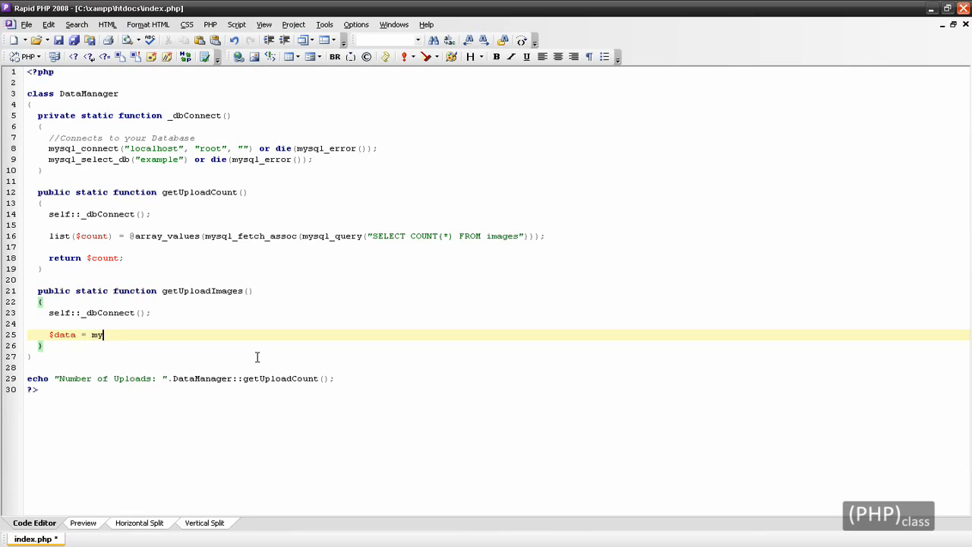
{"action": "type", "text": "sql_query("}
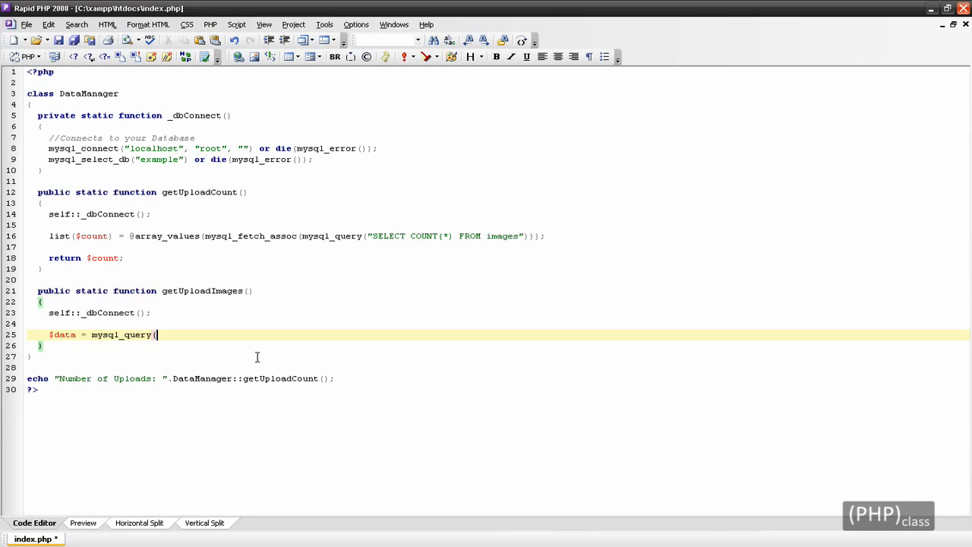
{"action": "type", "text": "\"SELECT"}
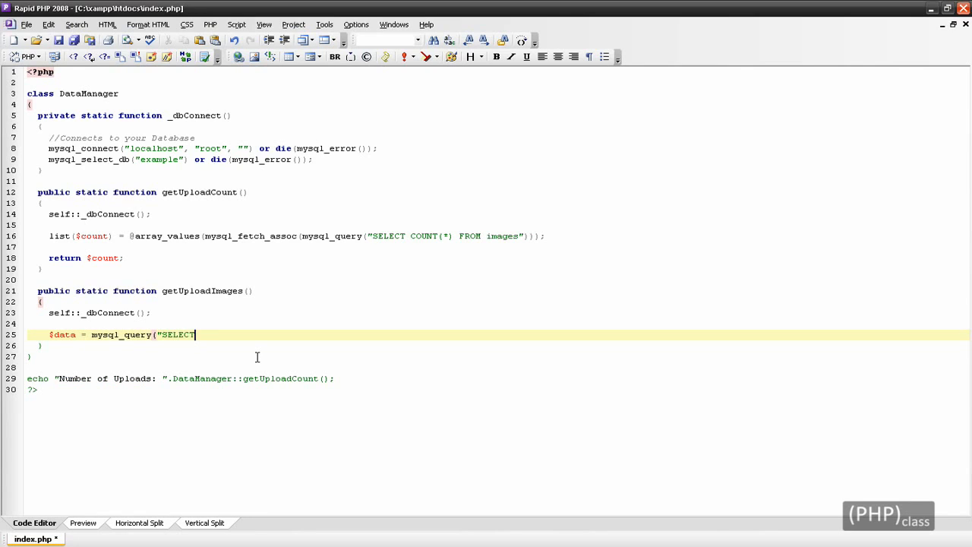
{"action": "type", "text": "filename,"}
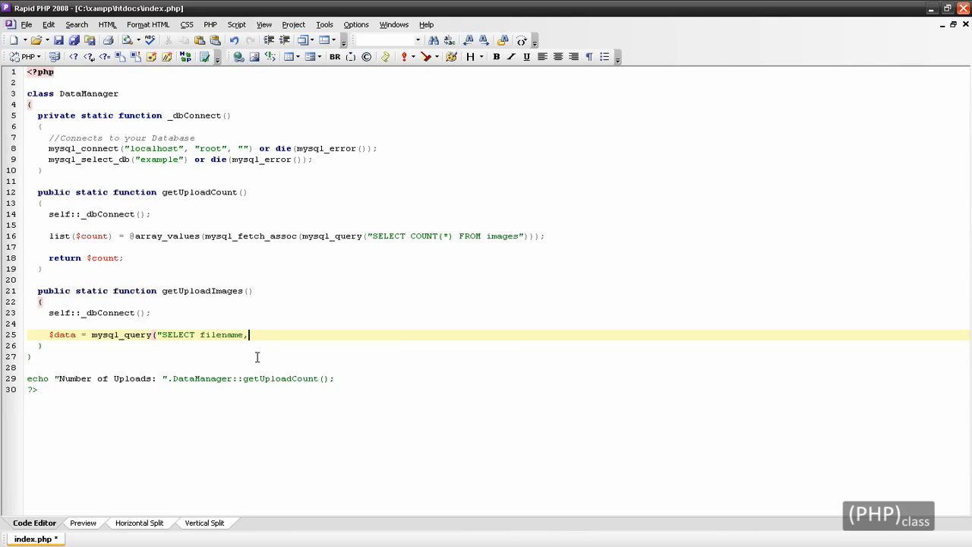
{"action": "type", "text": "folder"}
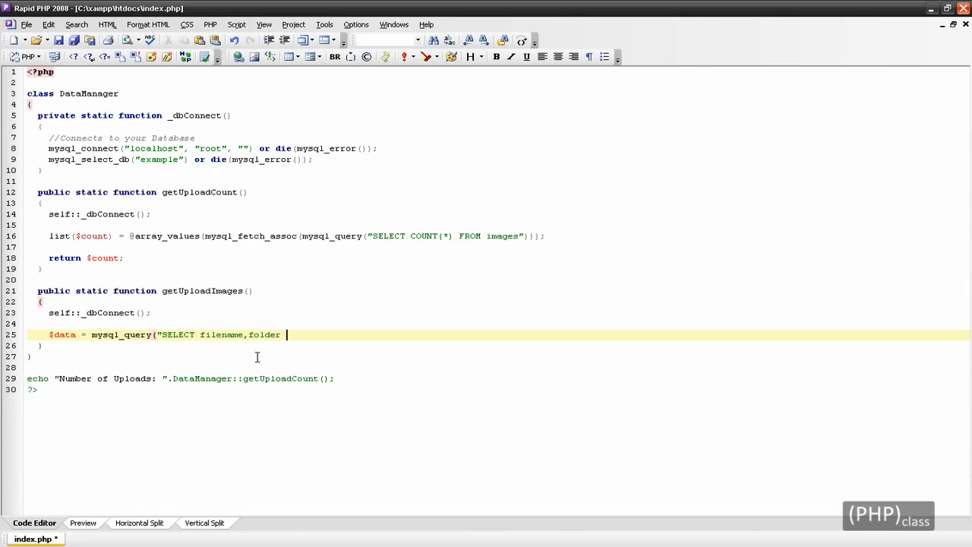
{"action": "type", "text": "FROM images\");"}
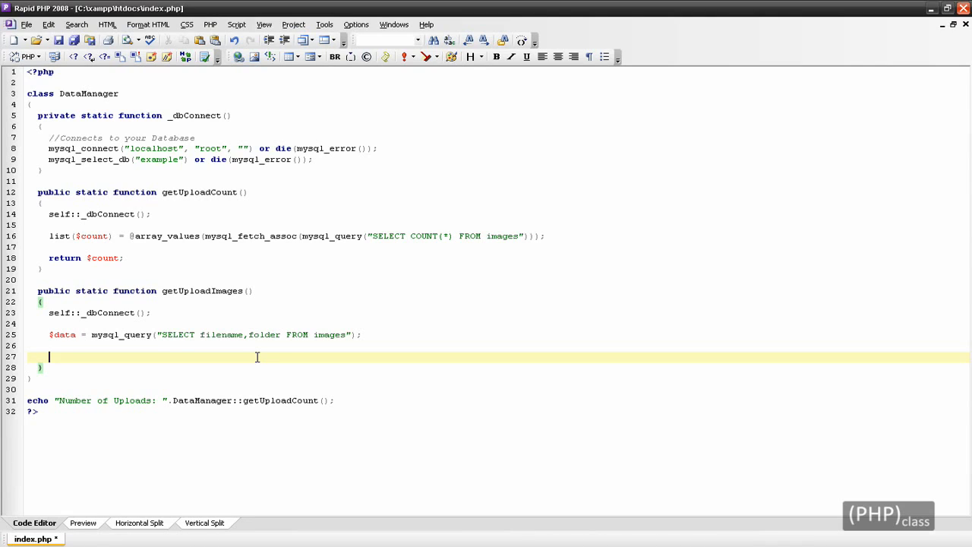
Loop while($row = mysql_fetch_assoc($data)) adding $row to $list[], then start return $list
{"action": "type", "text": "while($row"}
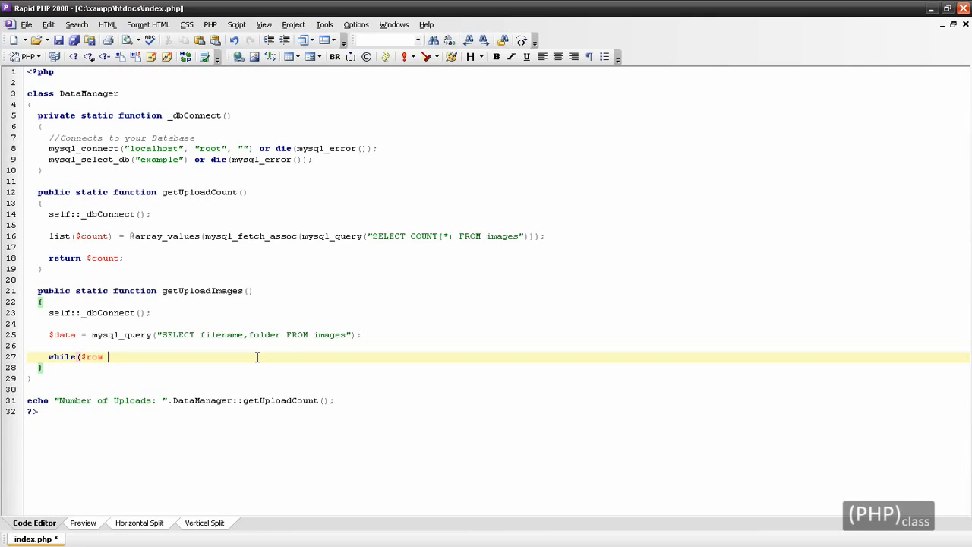
{"action": "type", "text": "= mysql_fetch"}
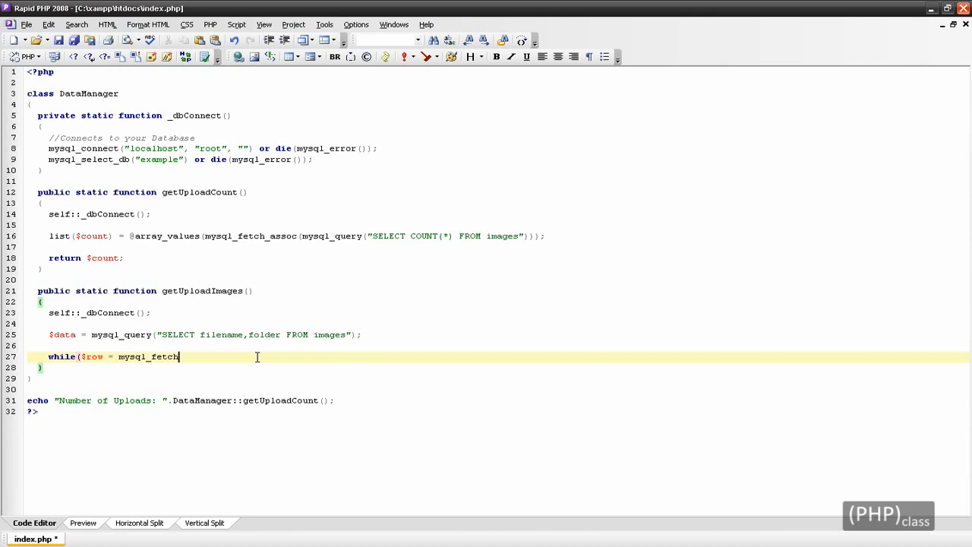
{"action": "type", "text": "_assoc("}
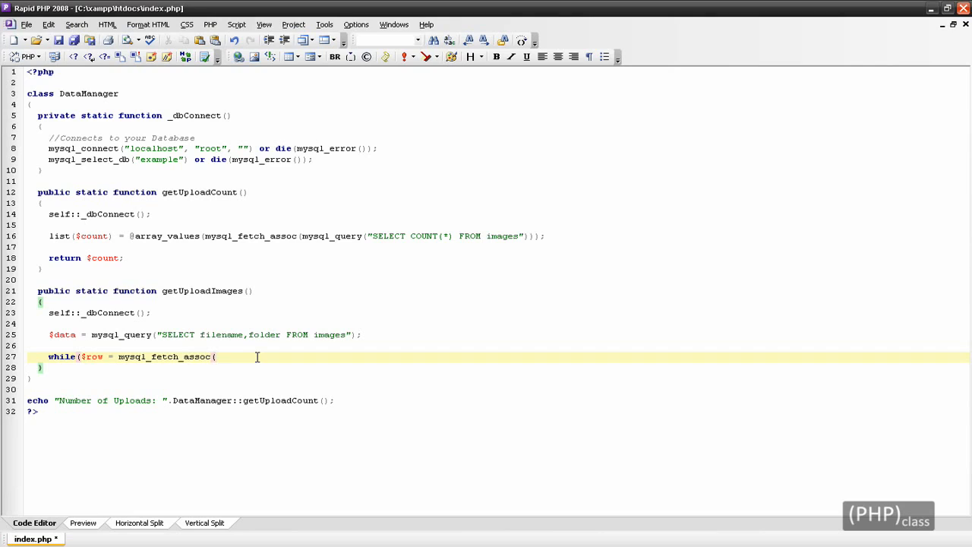
{"action": "type", "text": "$data)"}
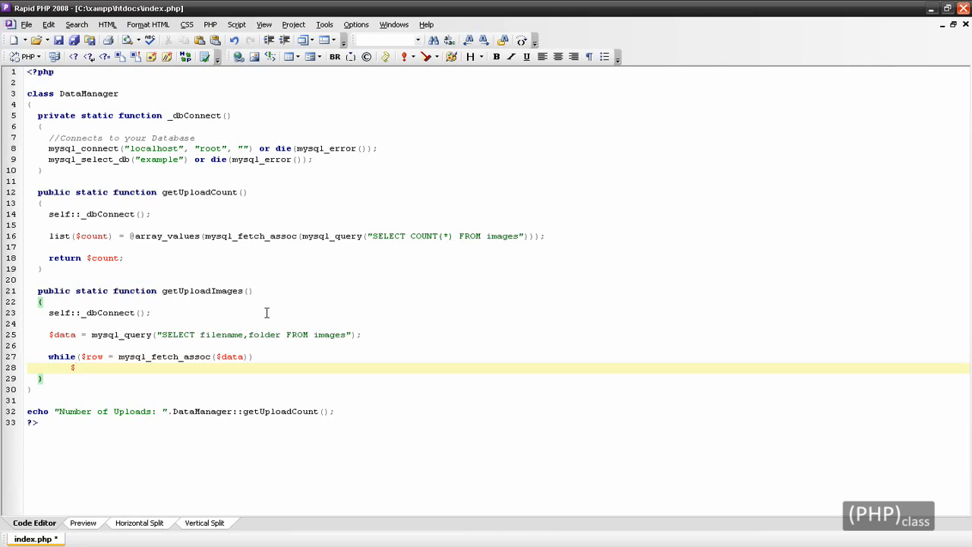
{"action": "type", "text": "list[]"}
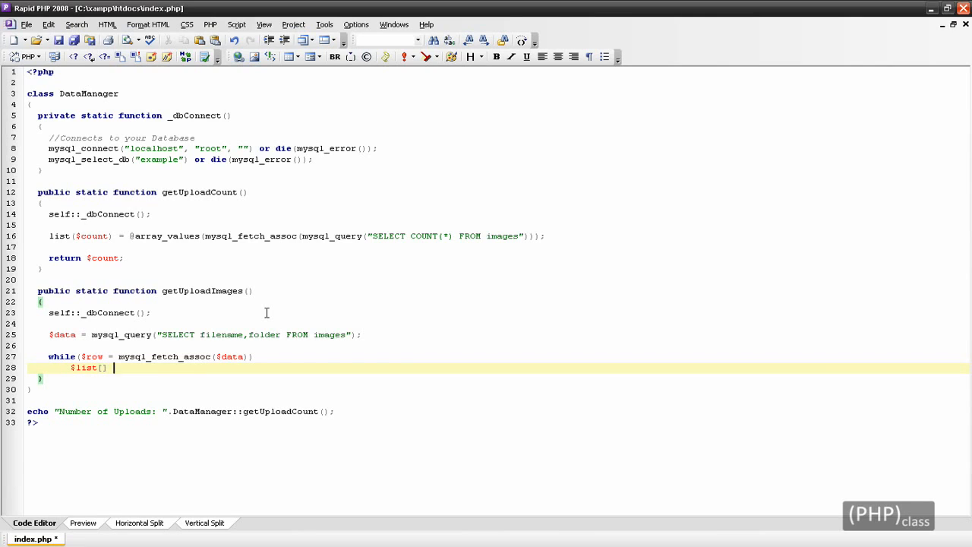
{"action": "type", "text": "="}
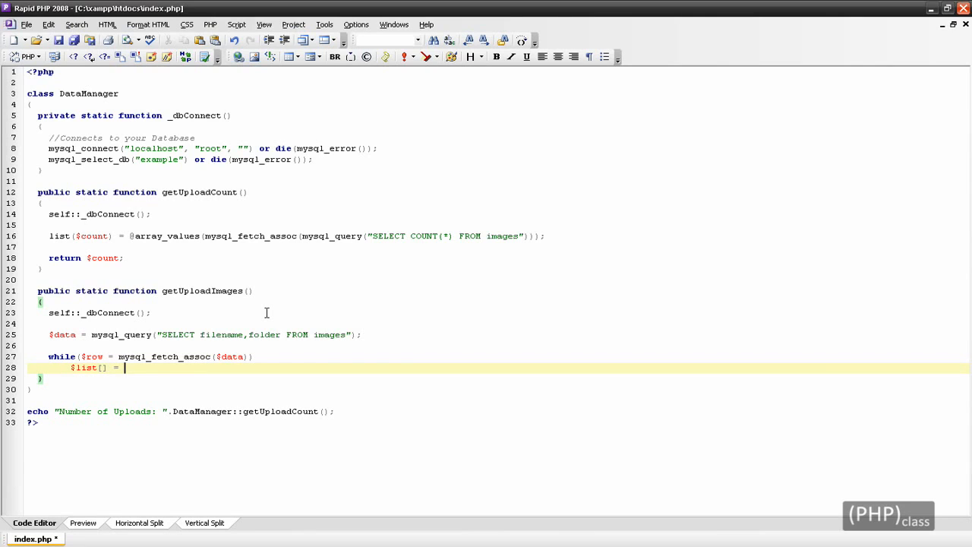
{"action": "type", "text": "$row;"}
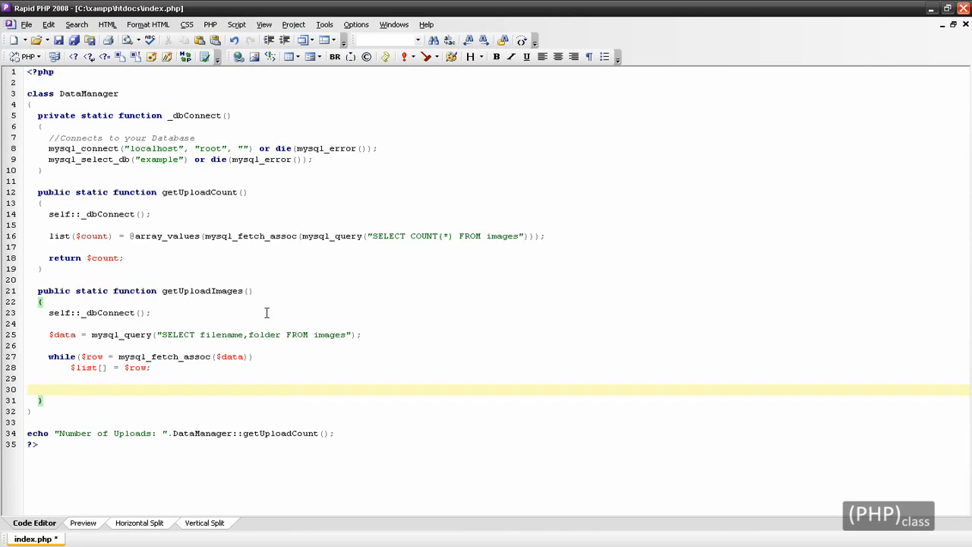
{"action": "type", "text": "return $li"}
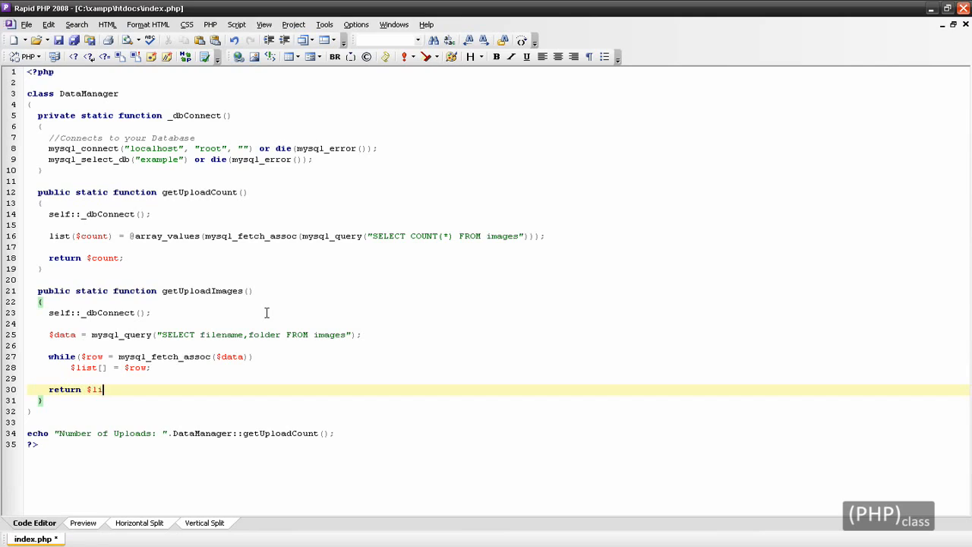
Complete 'return $list;' and add '$list = DataManager::getUploadImages();' below the echo line
{"action": "type", "text": "st;"}
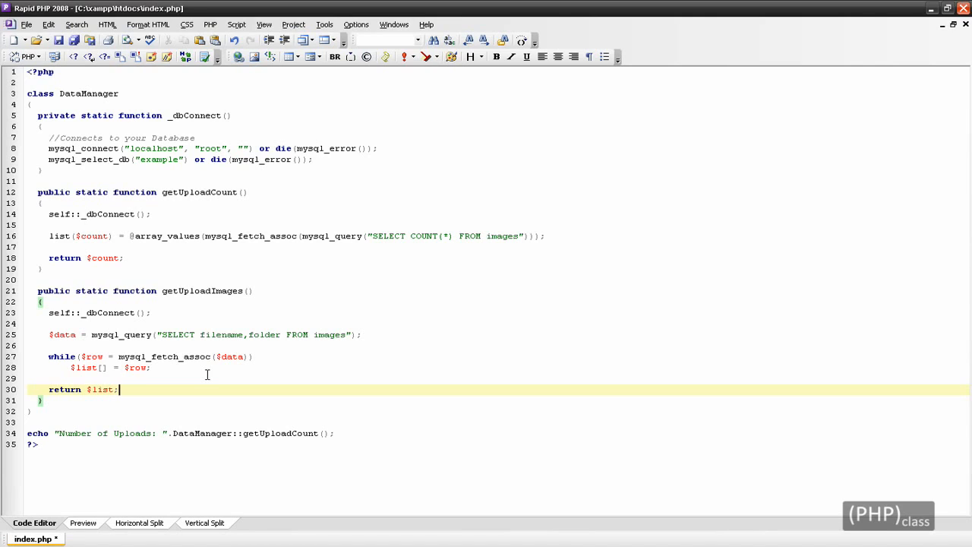
{"action": "mouse_move", "coordinate": [352, 439]}
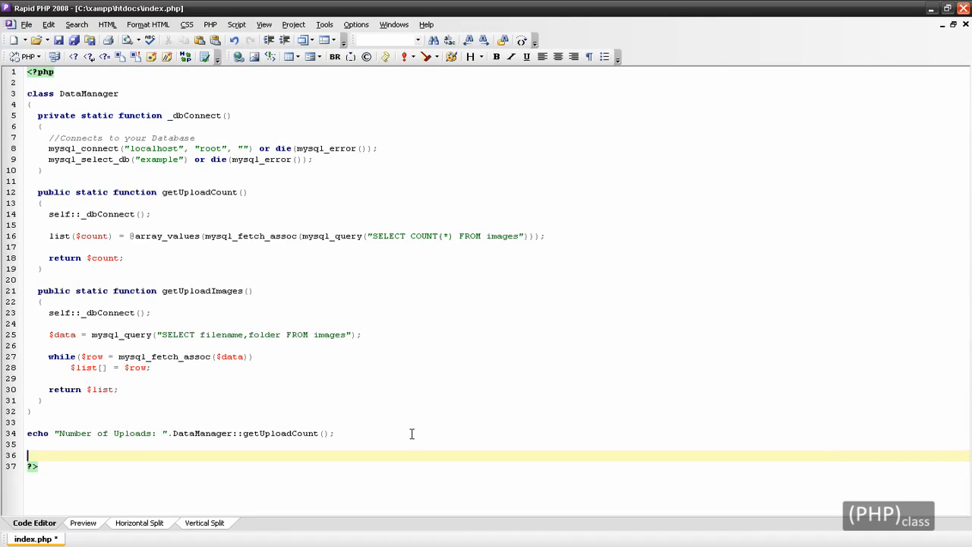
{"action": "type", "text": "$list ="}
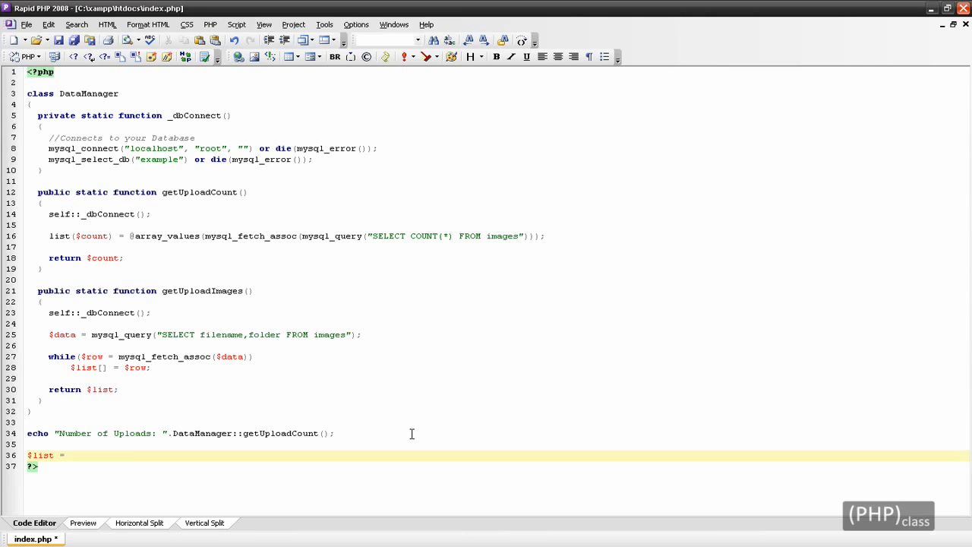
{"action": "type", "text": "DataManage"}
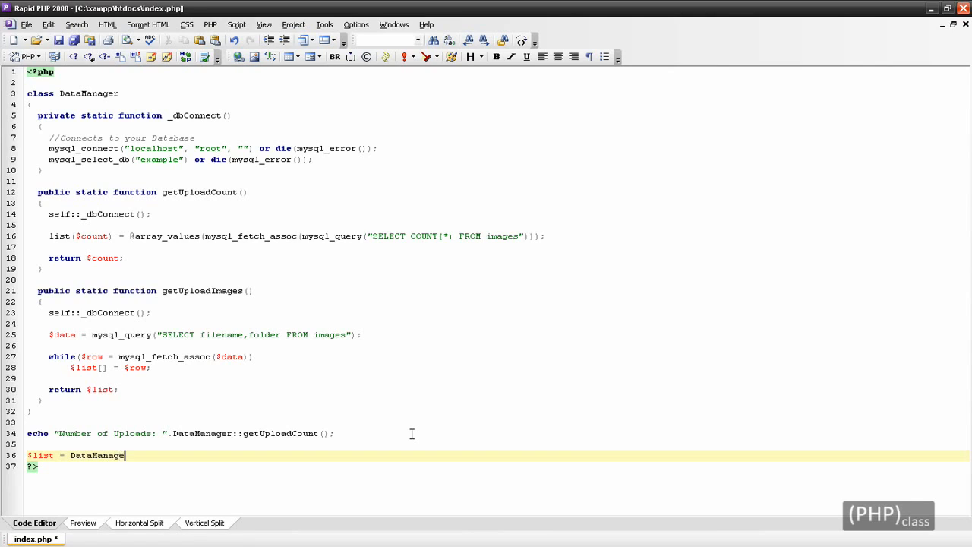
{"action": "type", "text": "::getUploadIma"}
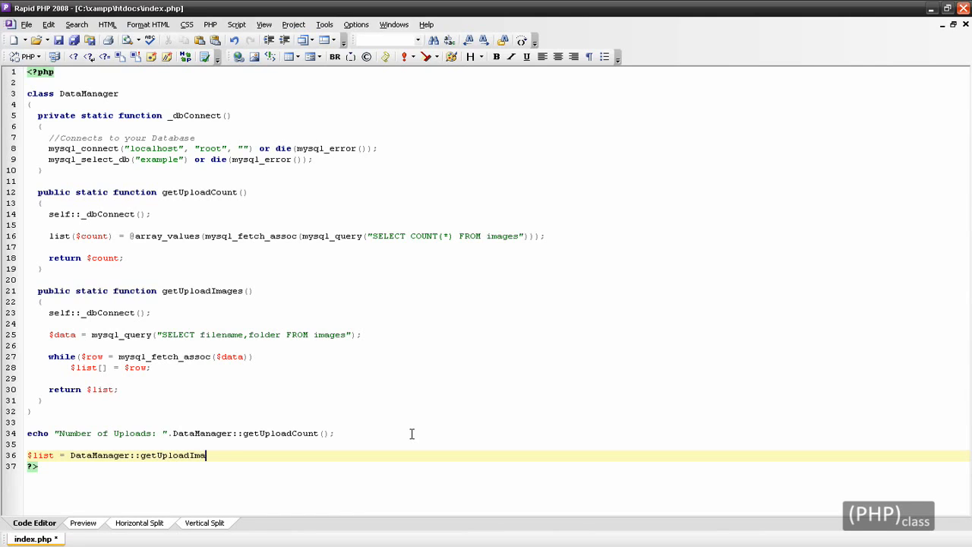
{"action": "type", "text": "ges();"}
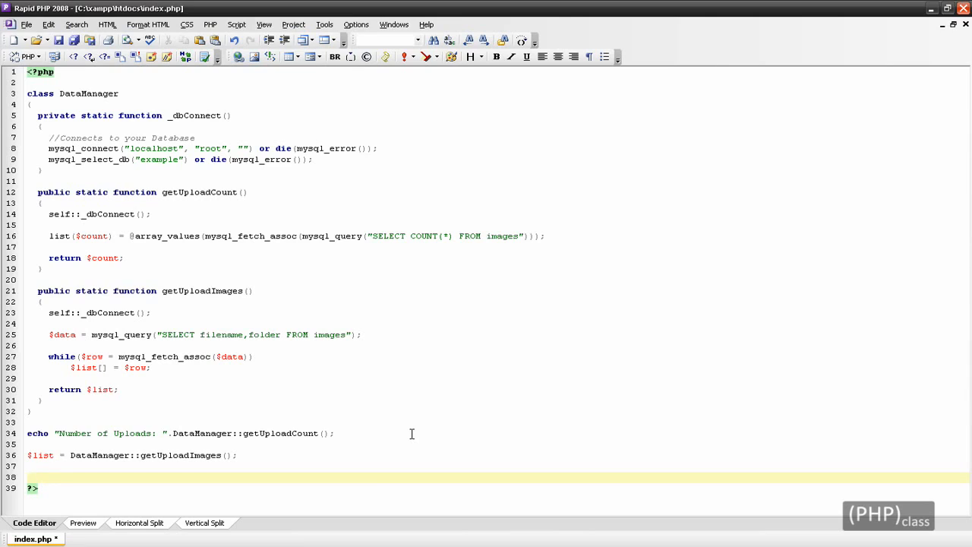
Add an if(count($list)) block containing a foreach($list as $row) loop
{"action": "type", "text": "if(count($list"}
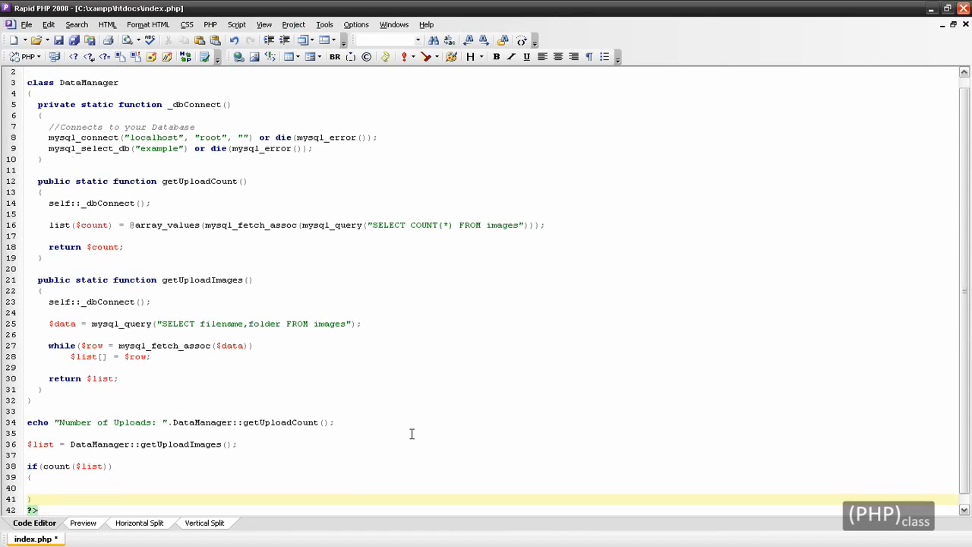
{"action": "scroll", "scroll_direction": "down", "scroll_amount": 3}
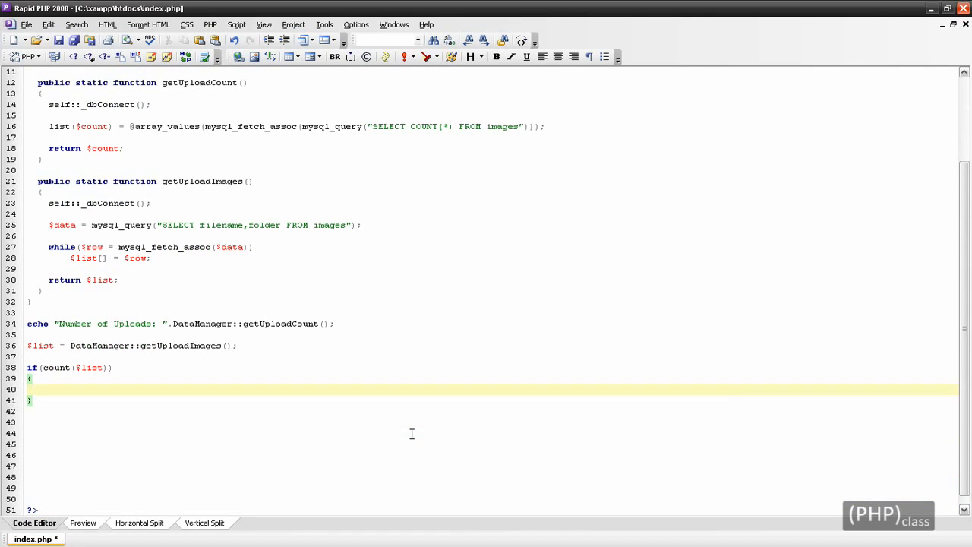
{"action": "type", "text": "foreach($list"}
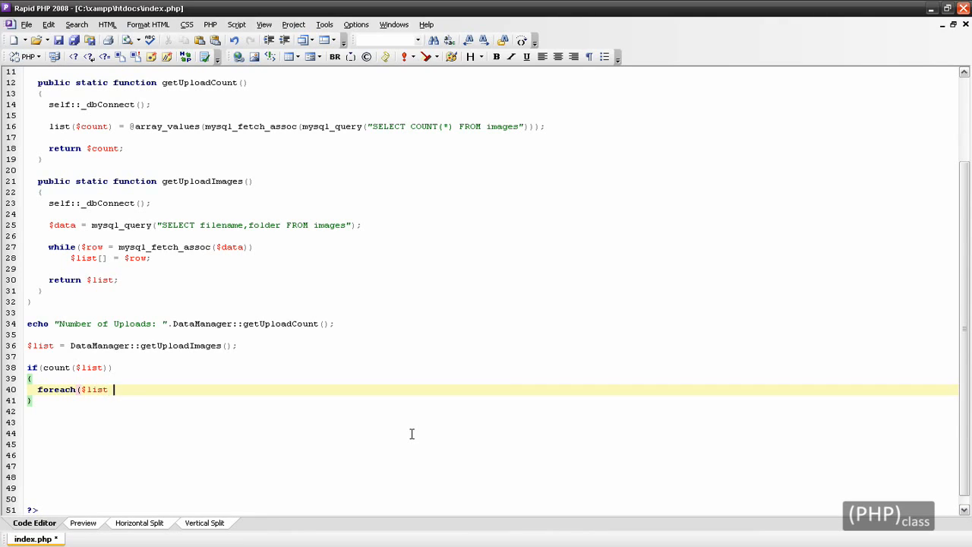
{"action": "type", "text": "as $row)"}
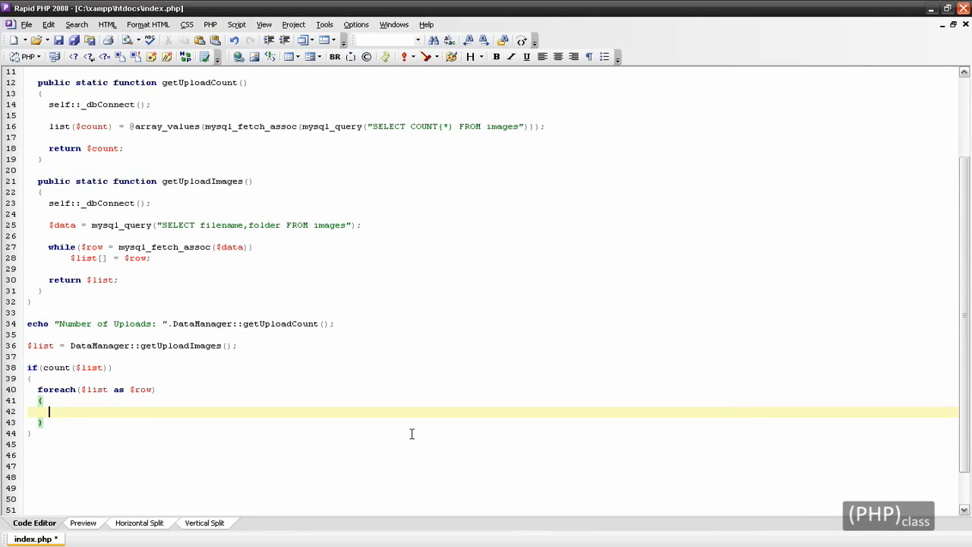
{"action": "type", "text": "list("}
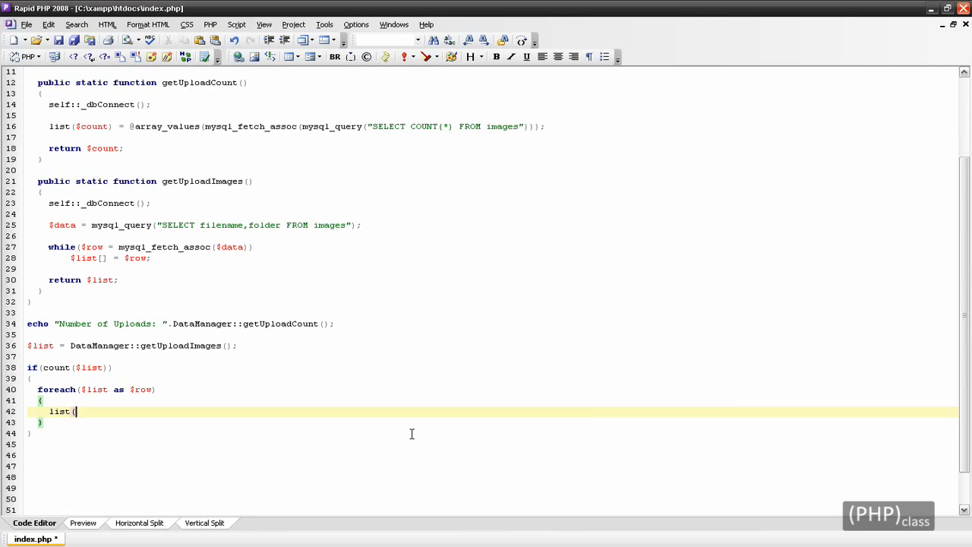
{"action": "type", "text": "$filename,$fo"}
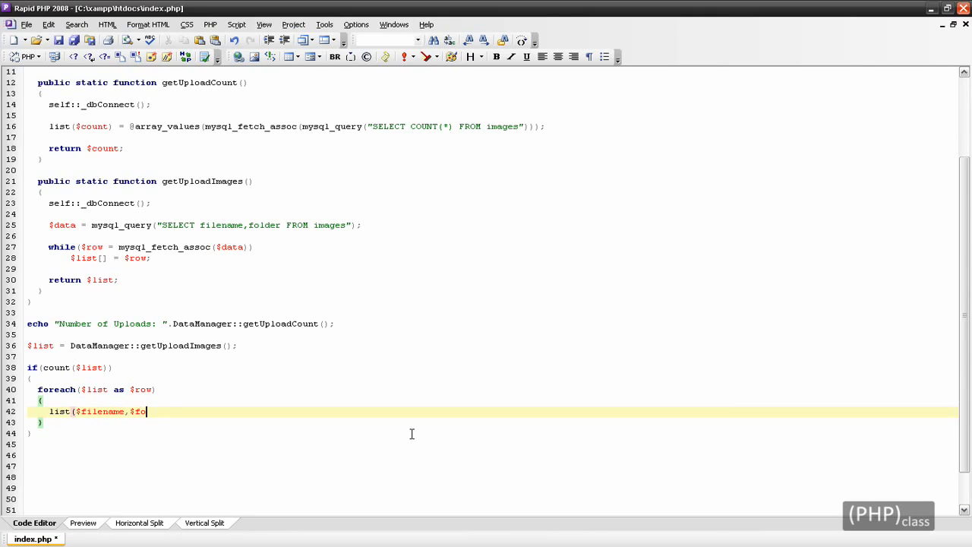
{"action": "type", "text": "lder) ="}
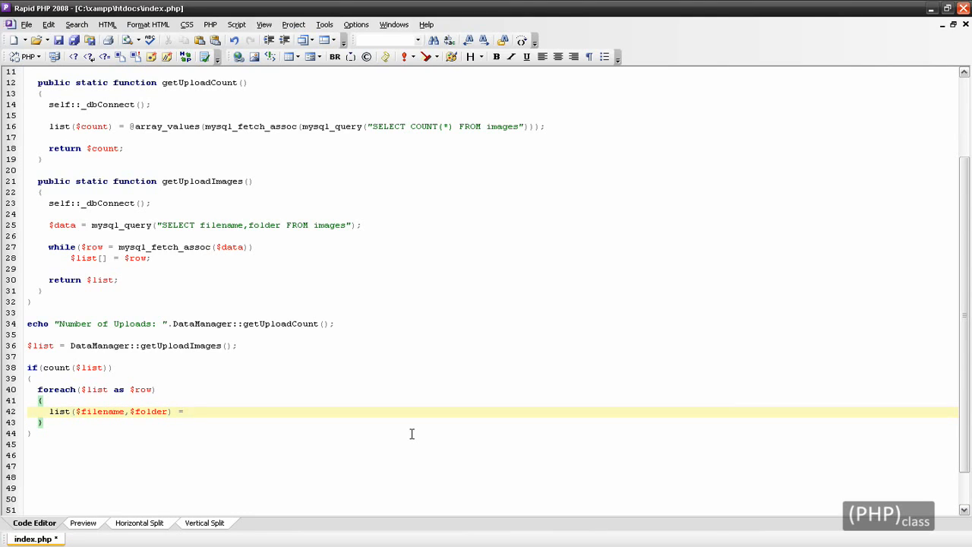
{"action": "type", "text": "@array"}
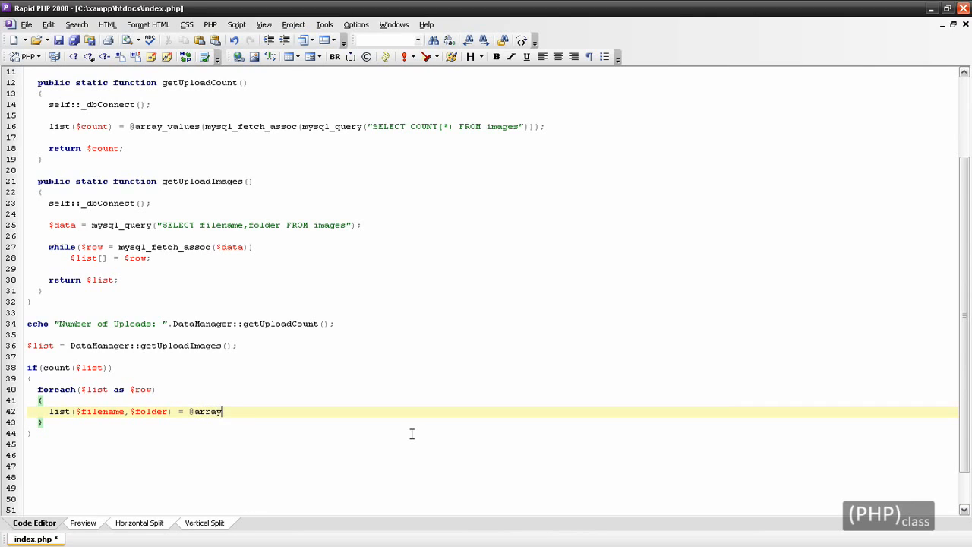
{"action": "type", "text": "_values($r"}
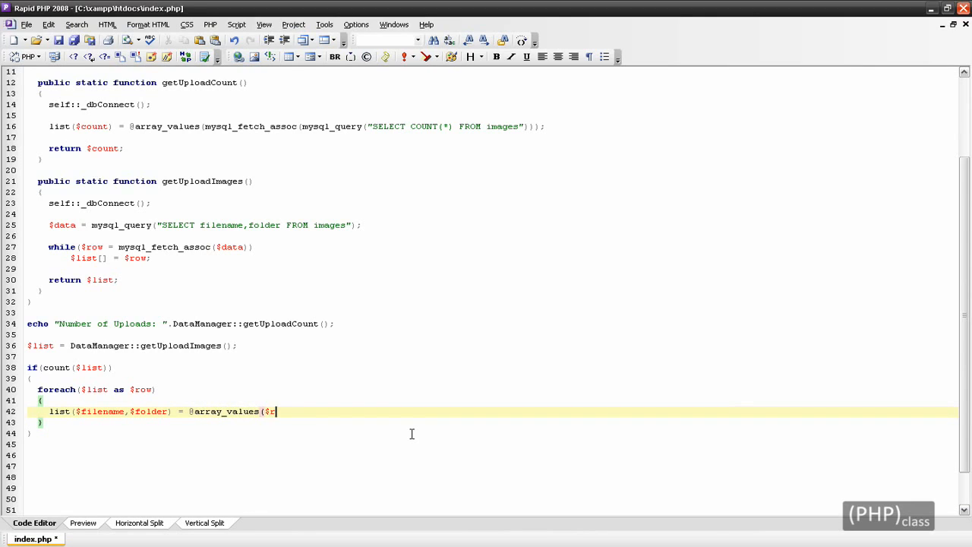
{"action": "type", "text": "row);"}
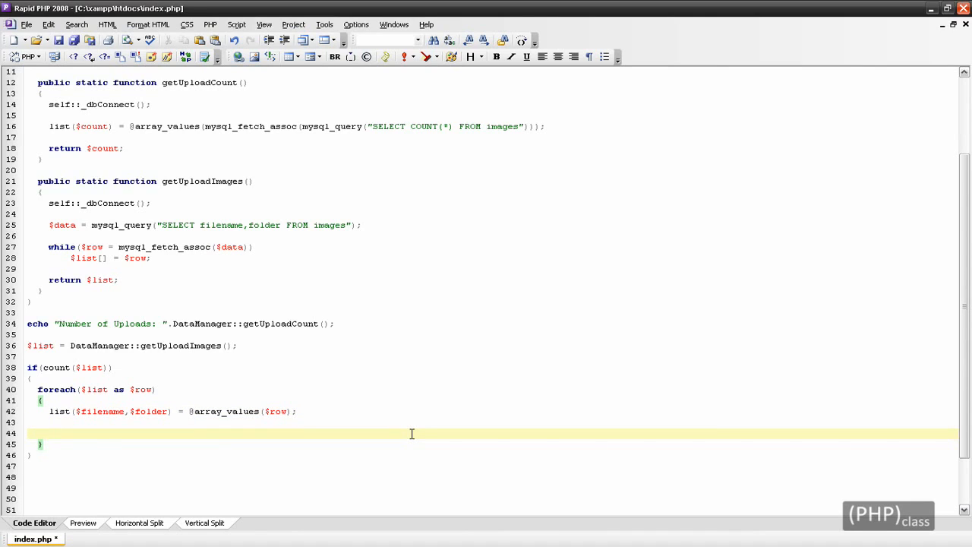
Write echo "<img src=\"/uploads/$folder/thumb_$filename\">"; inside the foreach loop
{"action": "type", "text": "echo"}
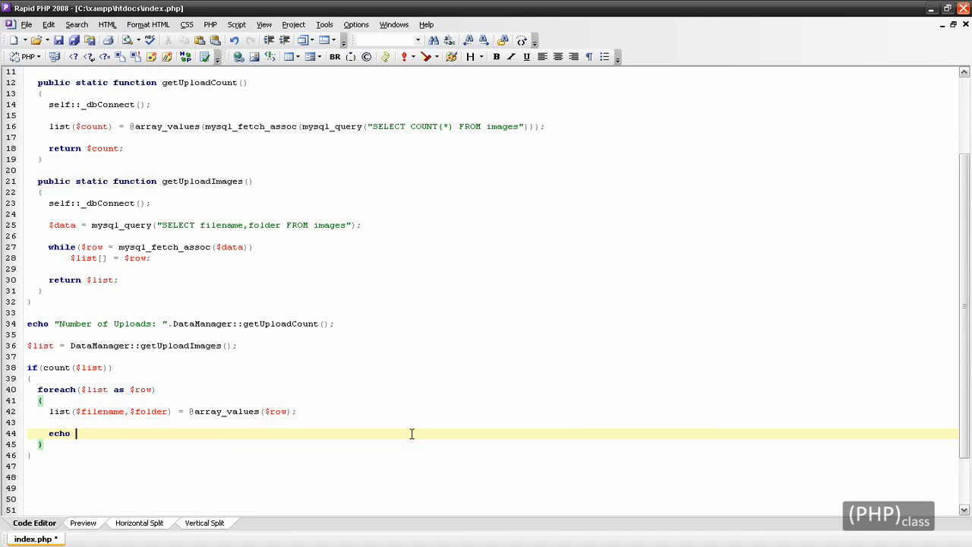
{"action": "type", "text": "\"<img s"}
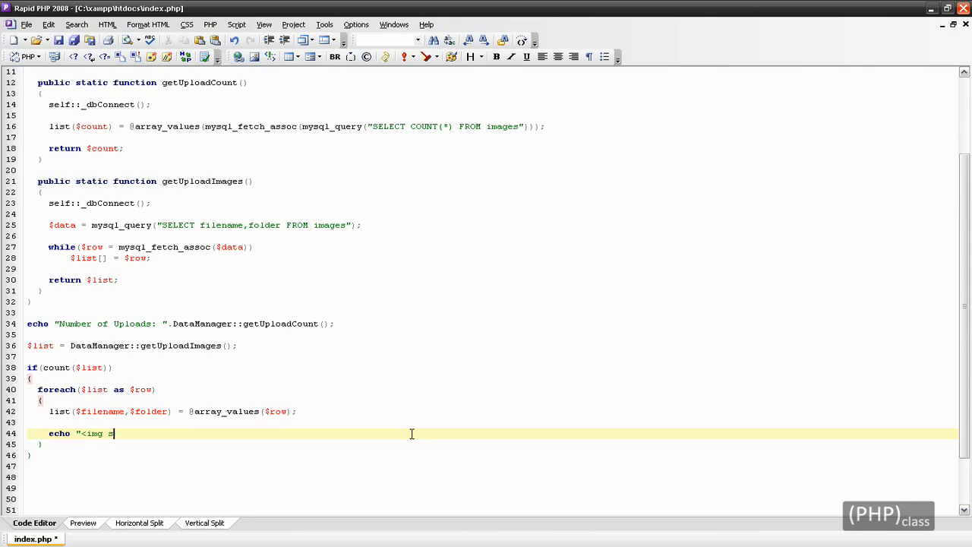
{"action": "type", "text": "src=\\\""}
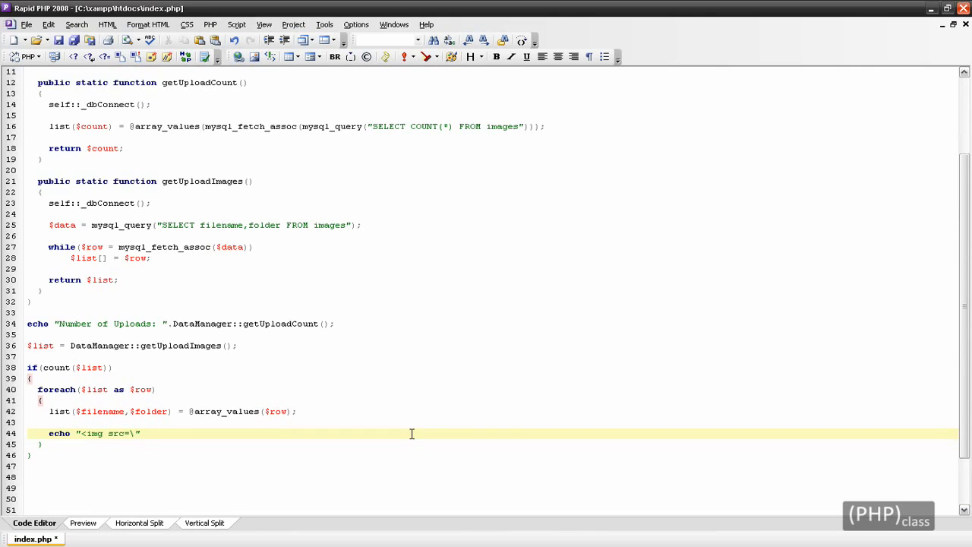
{"action": "type", "text": "/uploads"}
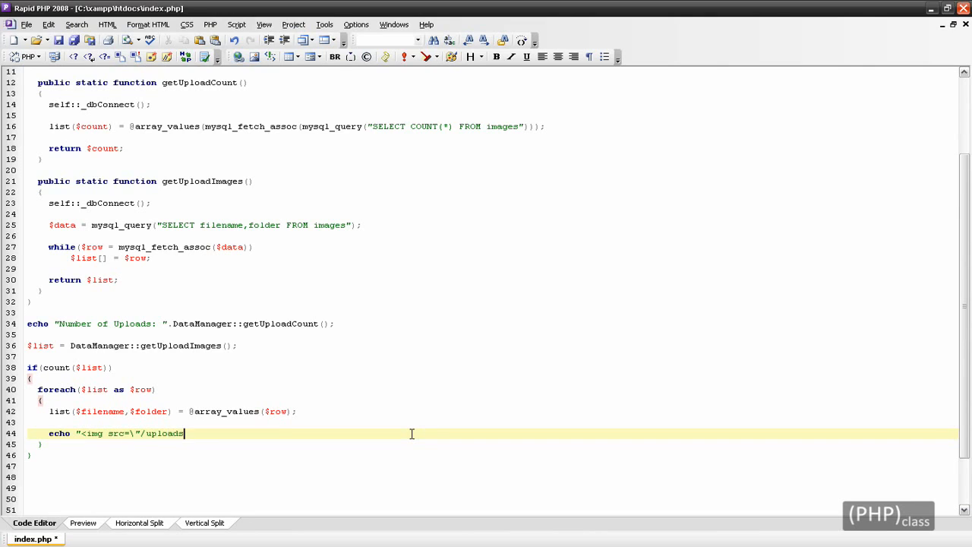
{"action": "type", "text": "/$fold"}
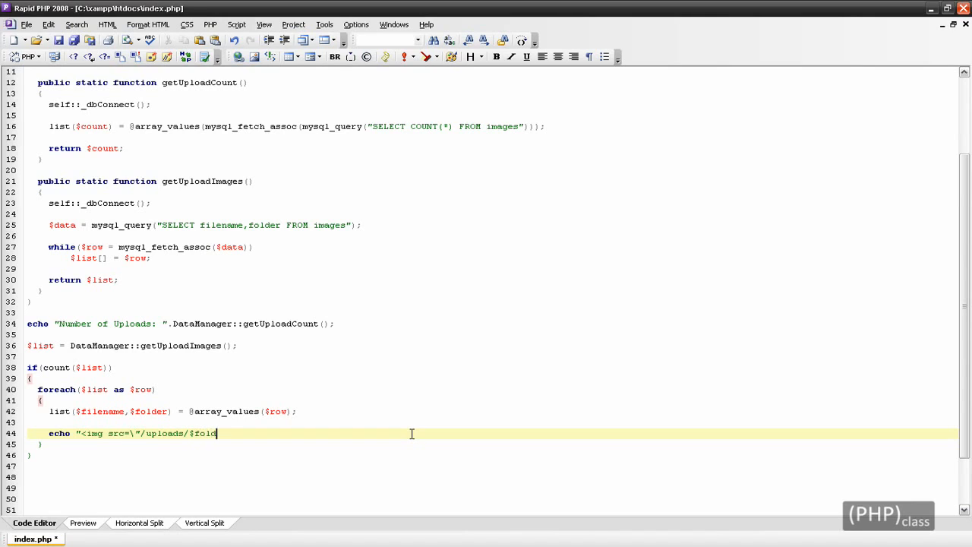
{"action": "type", "text": "er/"}
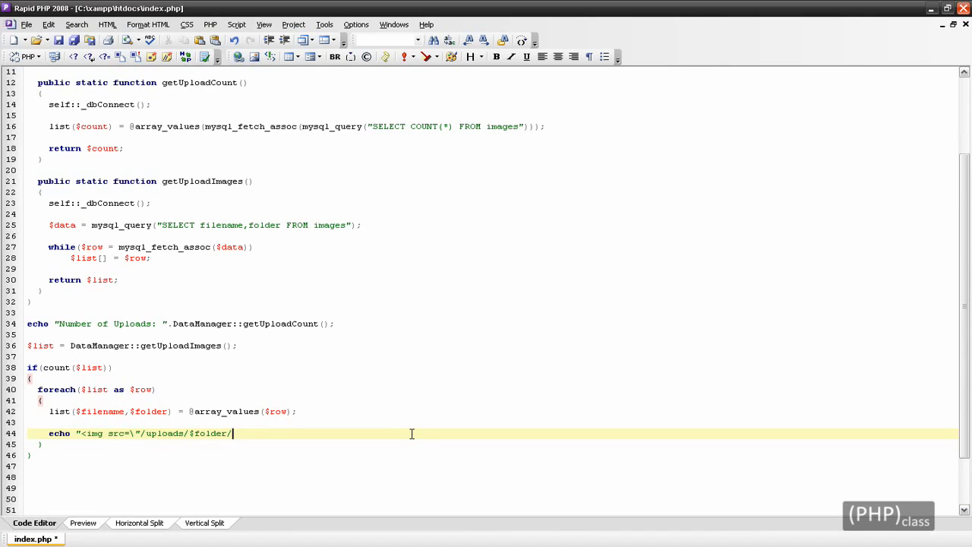
{"action": "type", "text": "thumb_"}
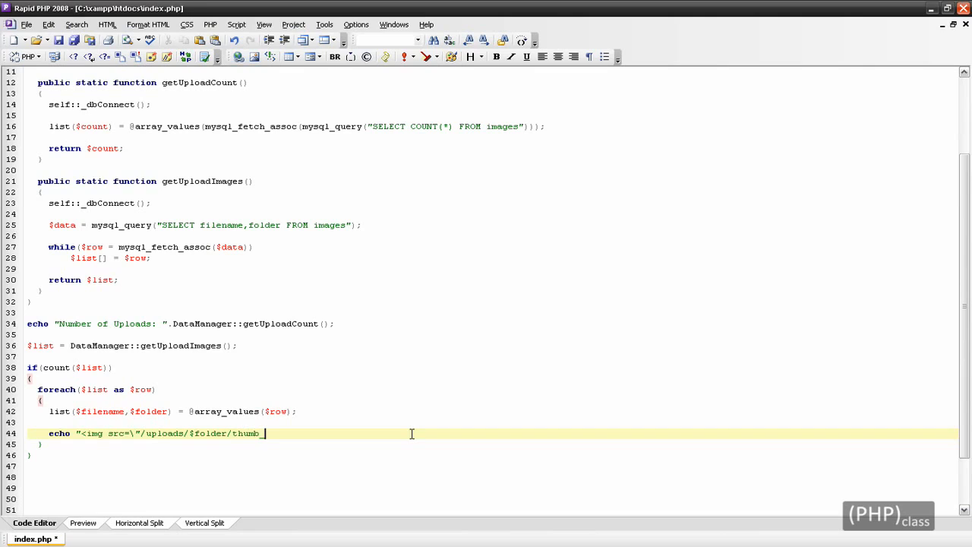
{"action": "type", "text": "$filename"}
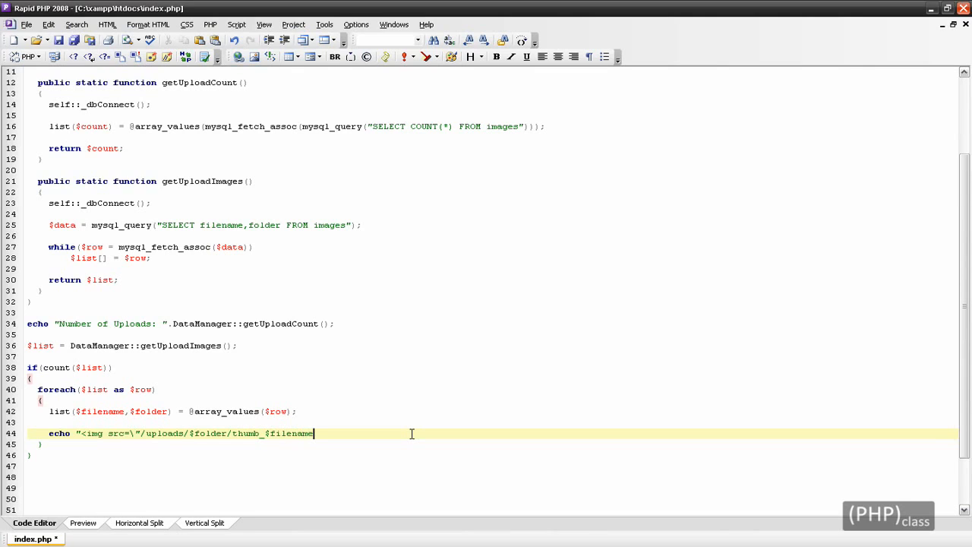
{"action": "type", "text": "\\\">"}
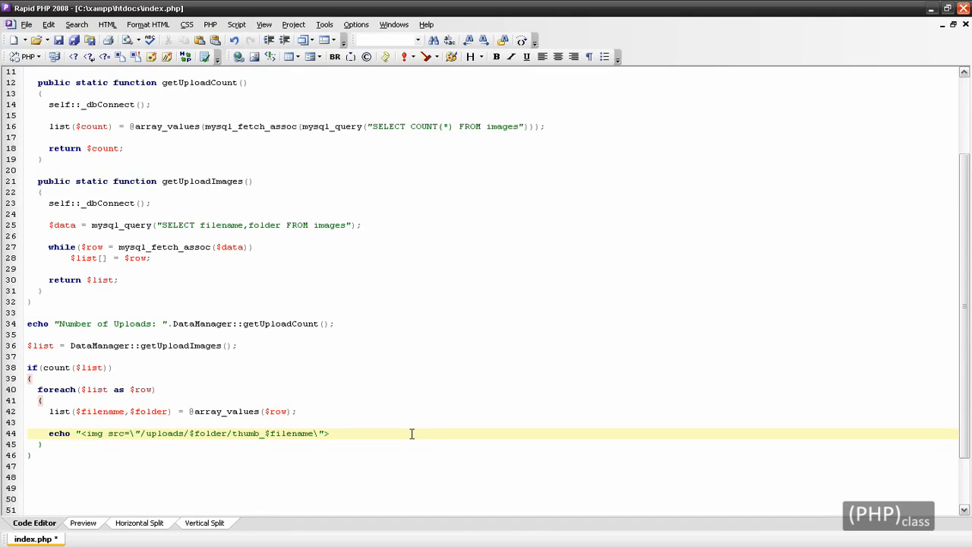
{"action": "type", "text": "\";"}
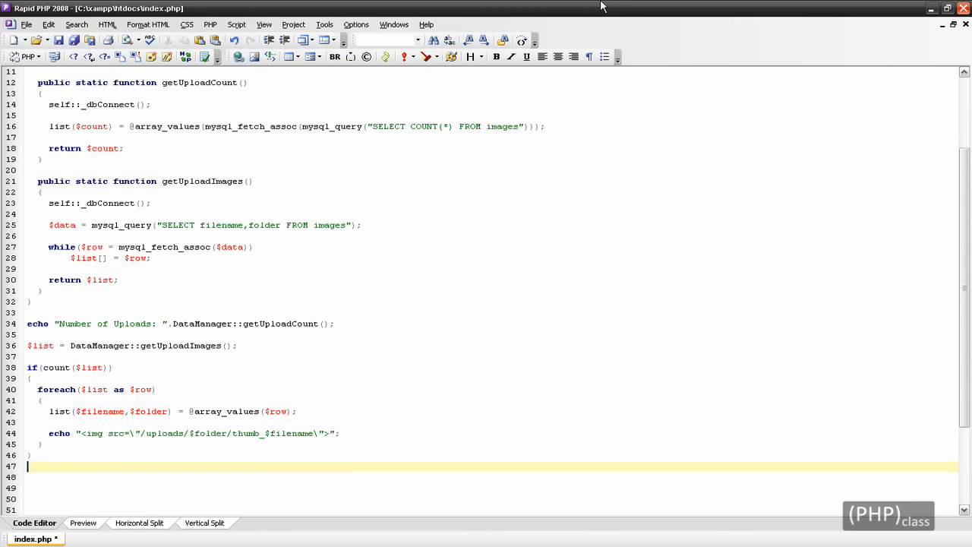
Add else { echo "No images uploaded!"; } after the if block
{"action": "type", "text": "else"}
{"action": "type", "text": "{ echo \""}
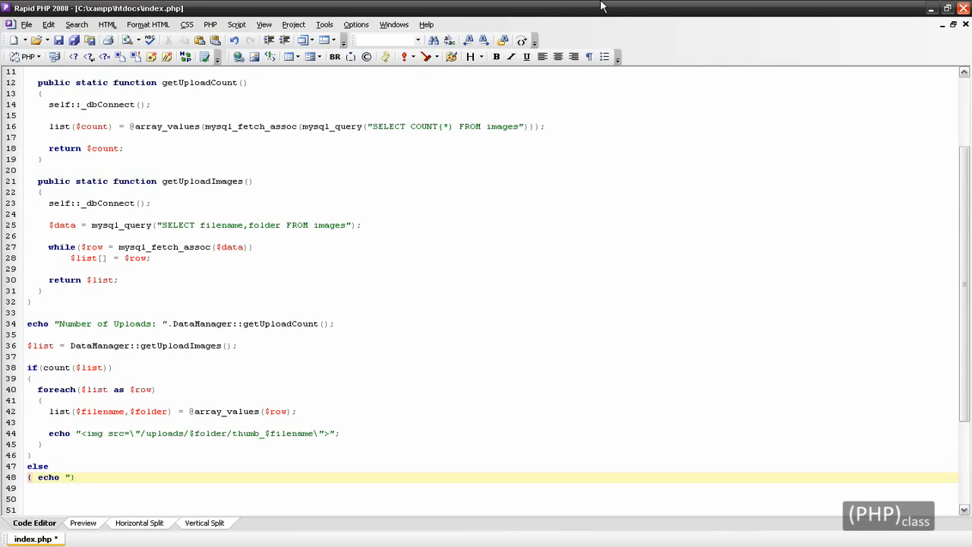
{"action": "type", "text": "No"}
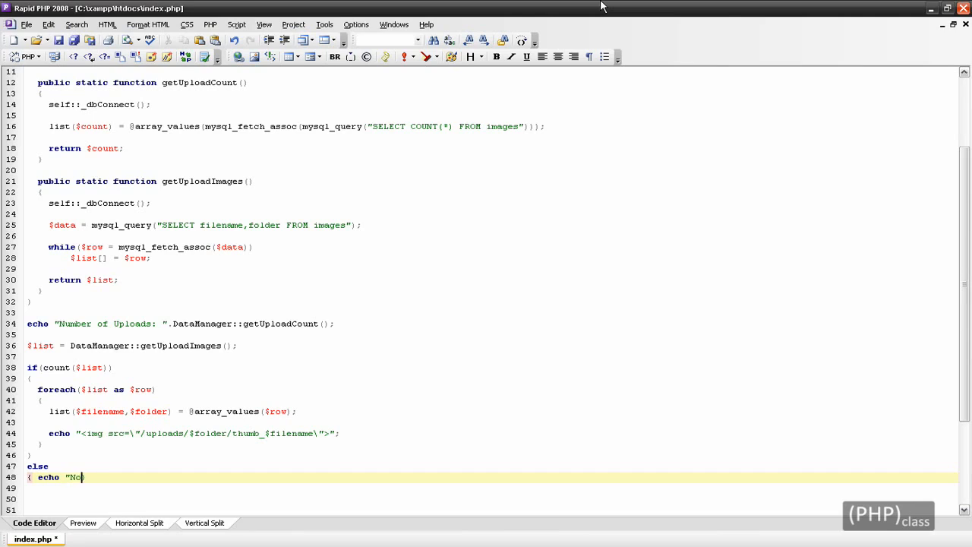
{"action": "type", "text": "images upl"}
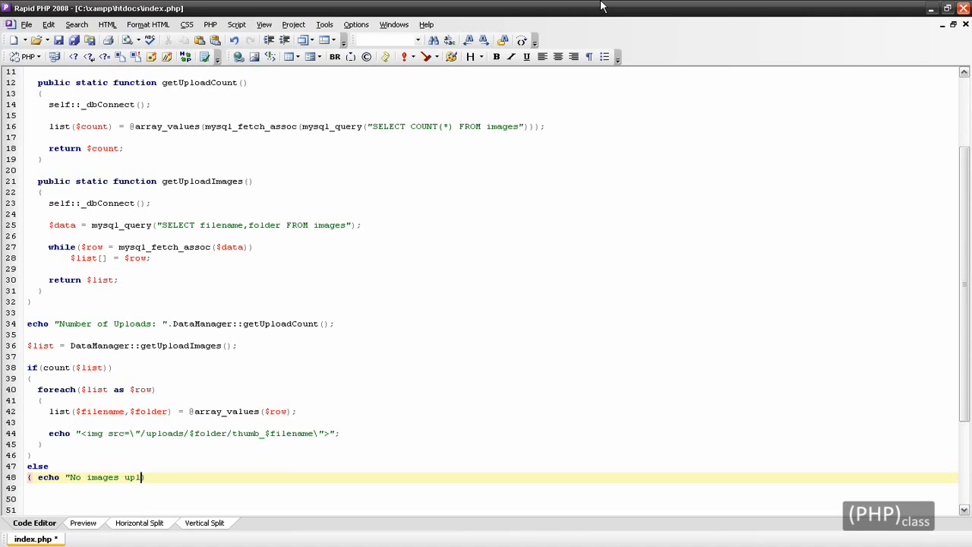
{"action": "type", "text": "oaded!\"; }"}
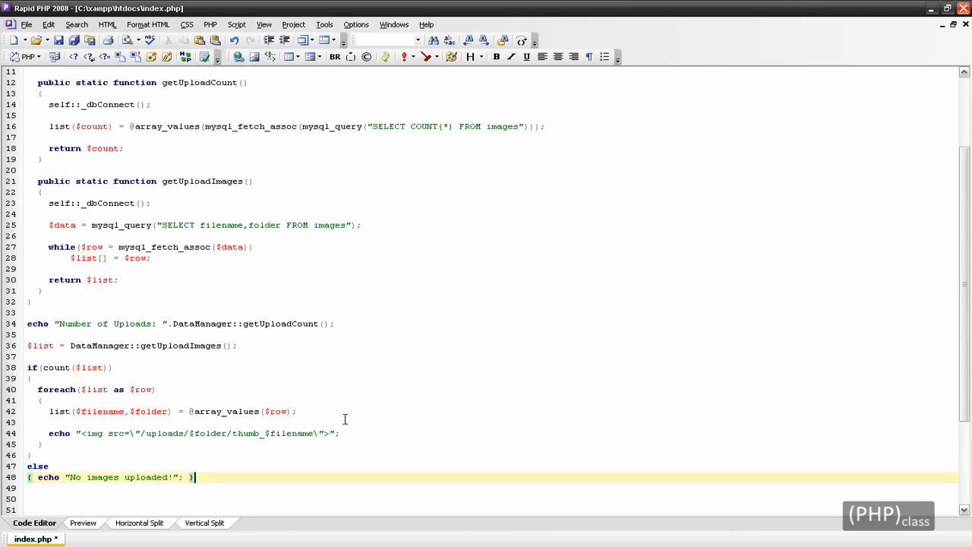
{"action": "mouse_move", "coordinate": [137, 76]}
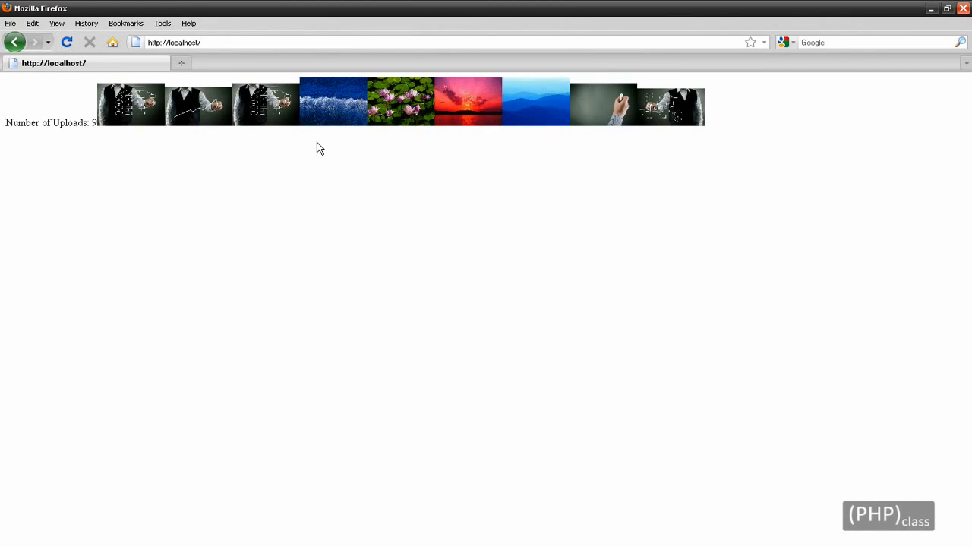
{"action": "mouse_move", "coordinate": [503, 147]}
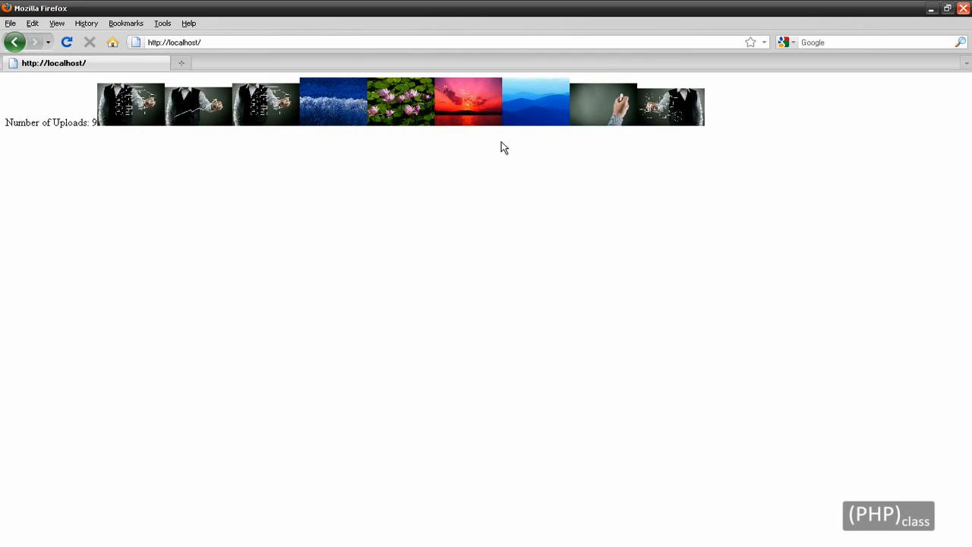